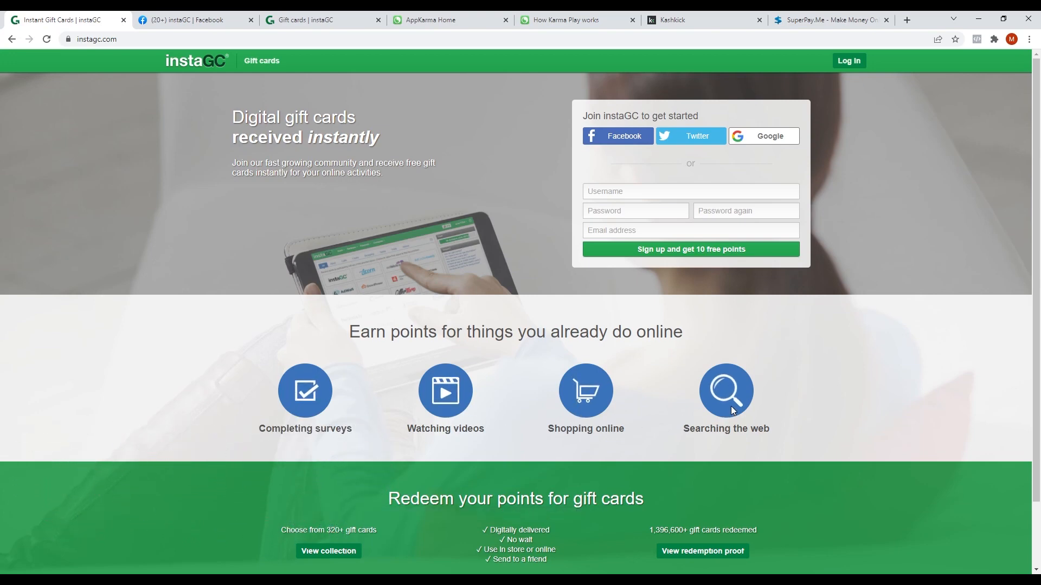
mouse_move(876, 410)
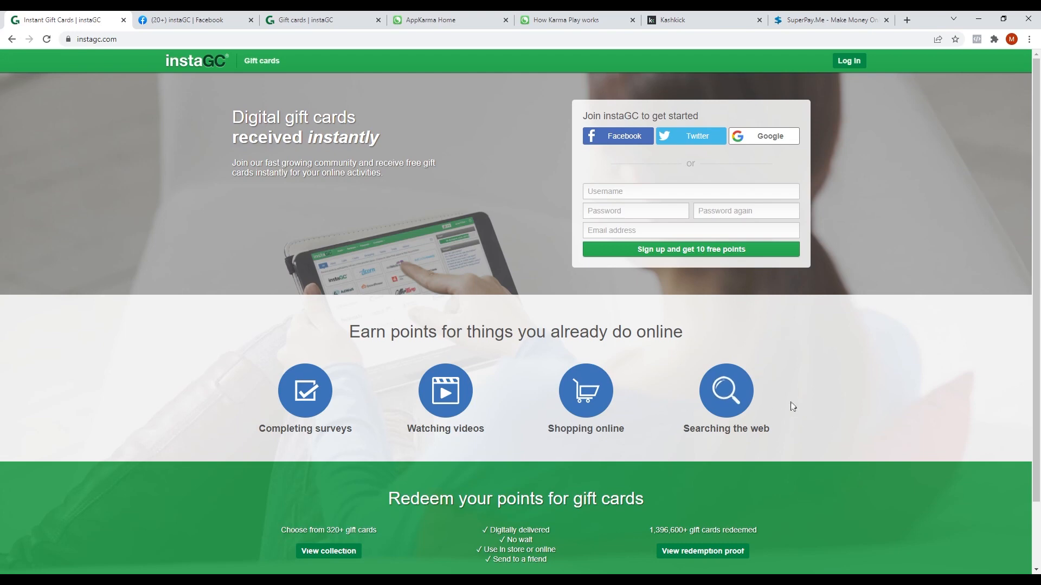
Review the instaGC homepage section leading to the View redemption proof link
scroll("down", 3)
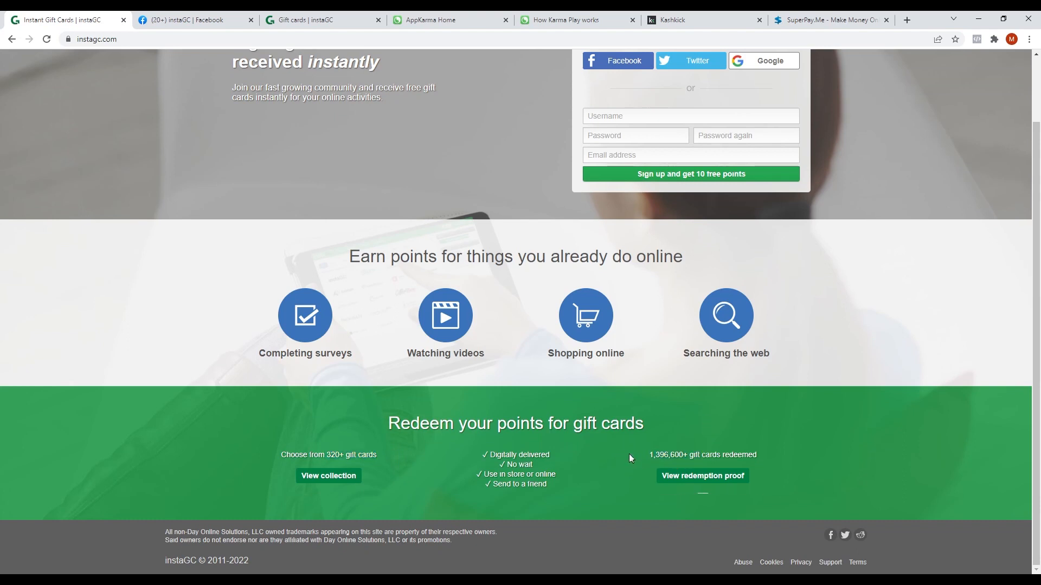
left_click_drag(630, 457, 759, 454)
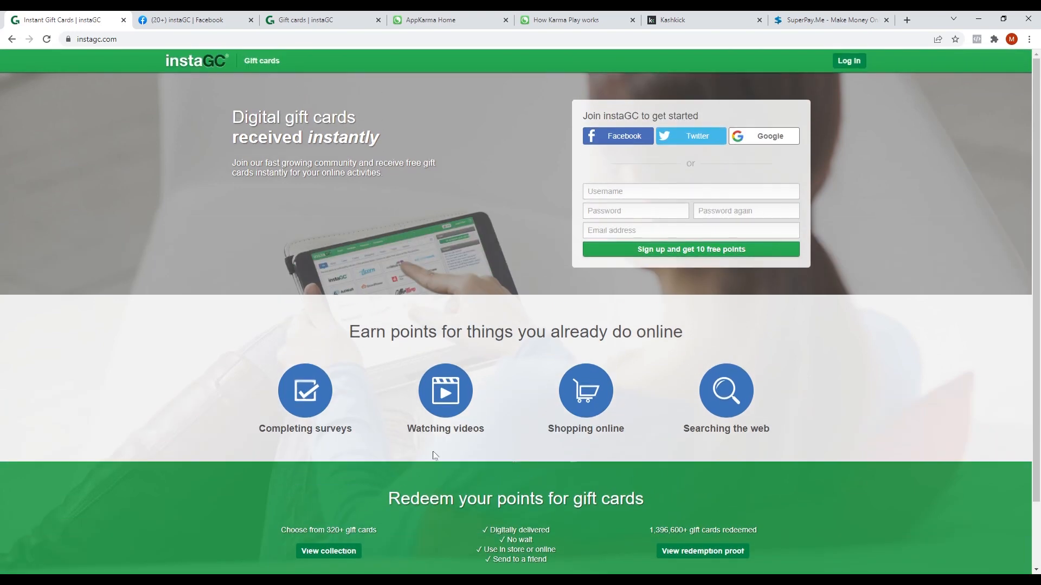
scroll("down", 3)
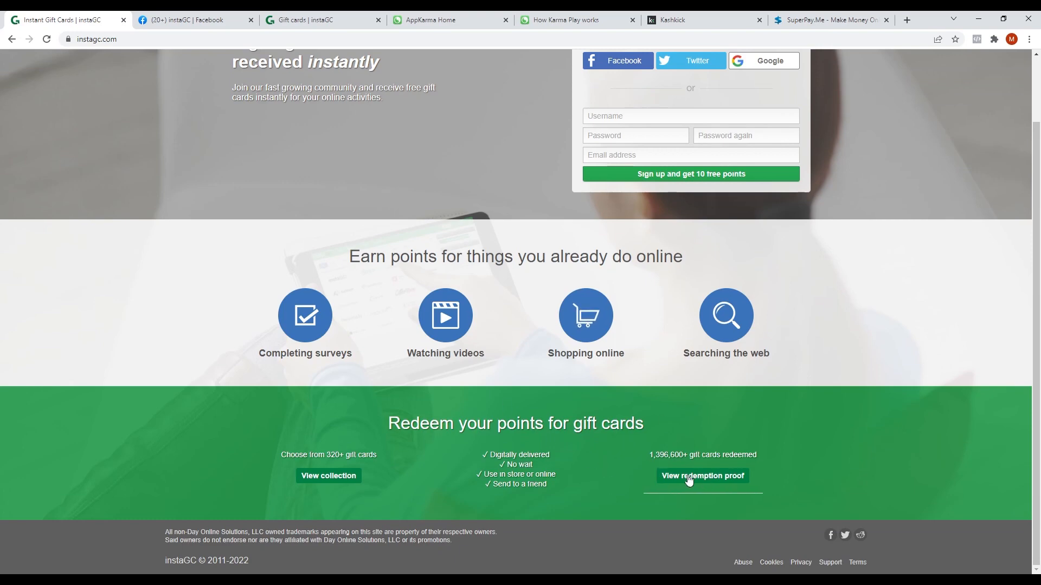
Browse instaGC's monthly Redemption Proof photo albums on Facebook back through 2020
left_click(193, 19)
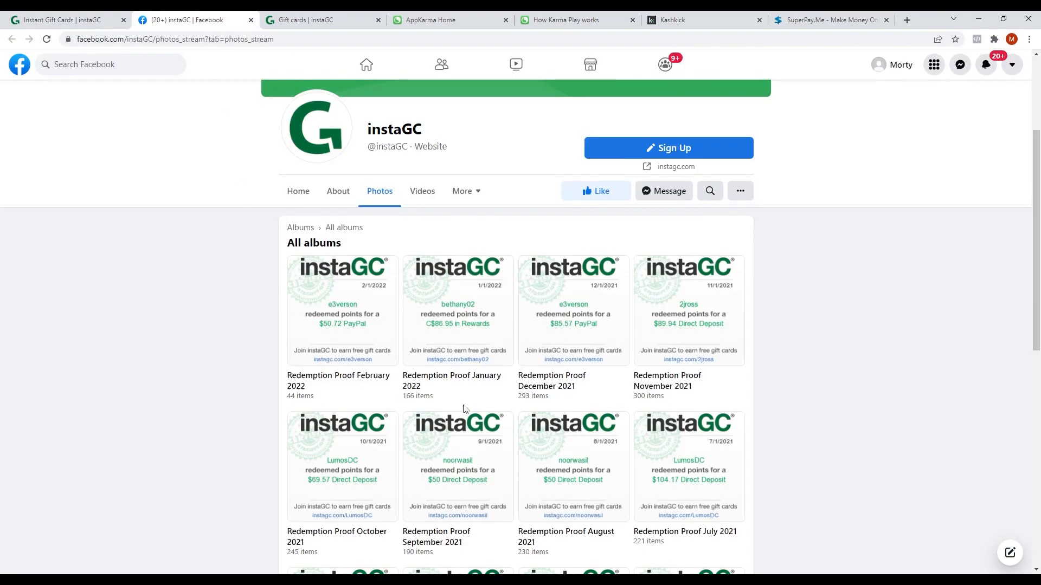
mouse_move(782, 332)
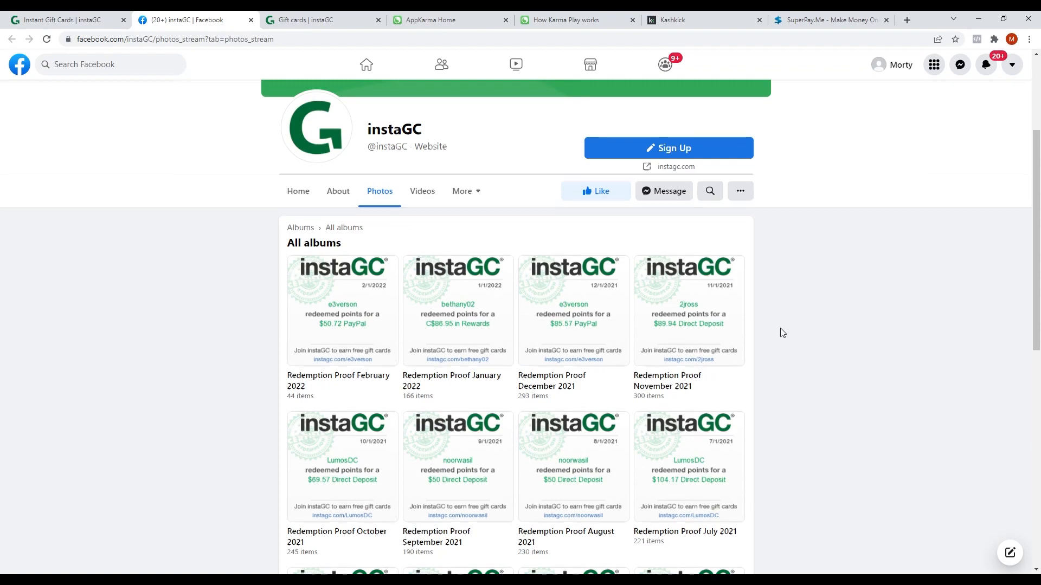
scroll("down", 3)
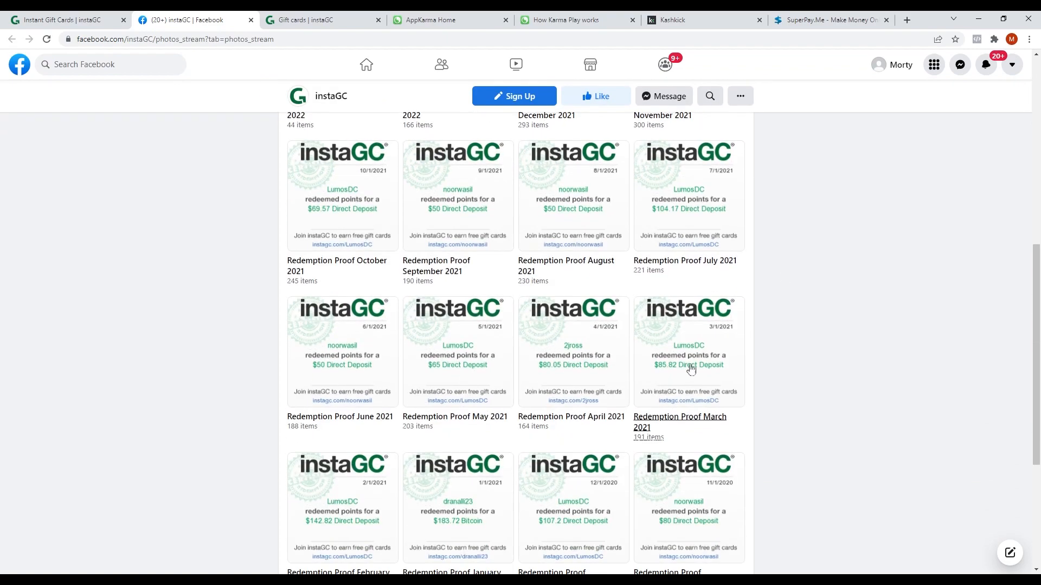
scroll("down", 3)
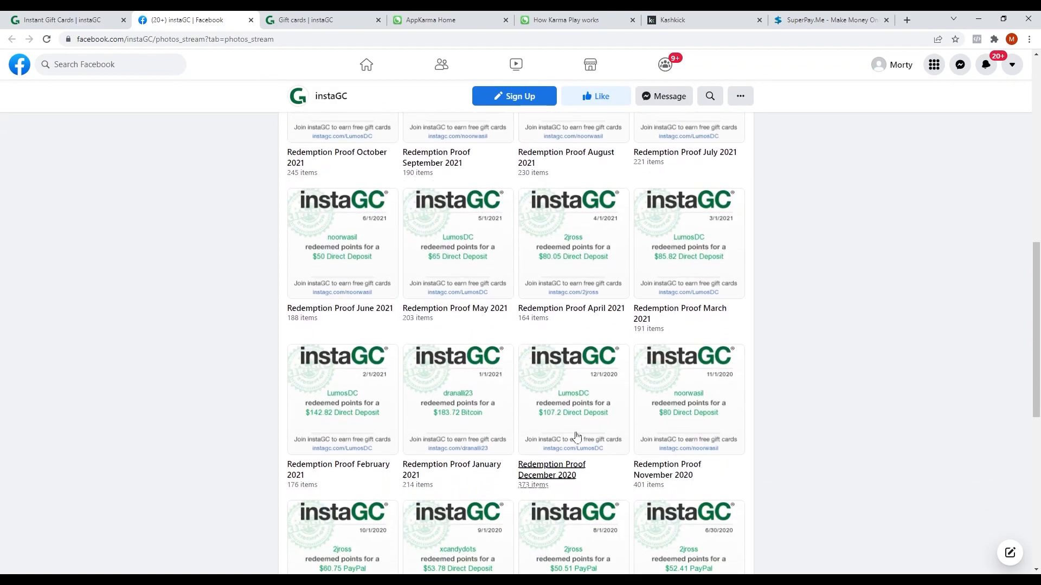
mouse_move(447, 325)
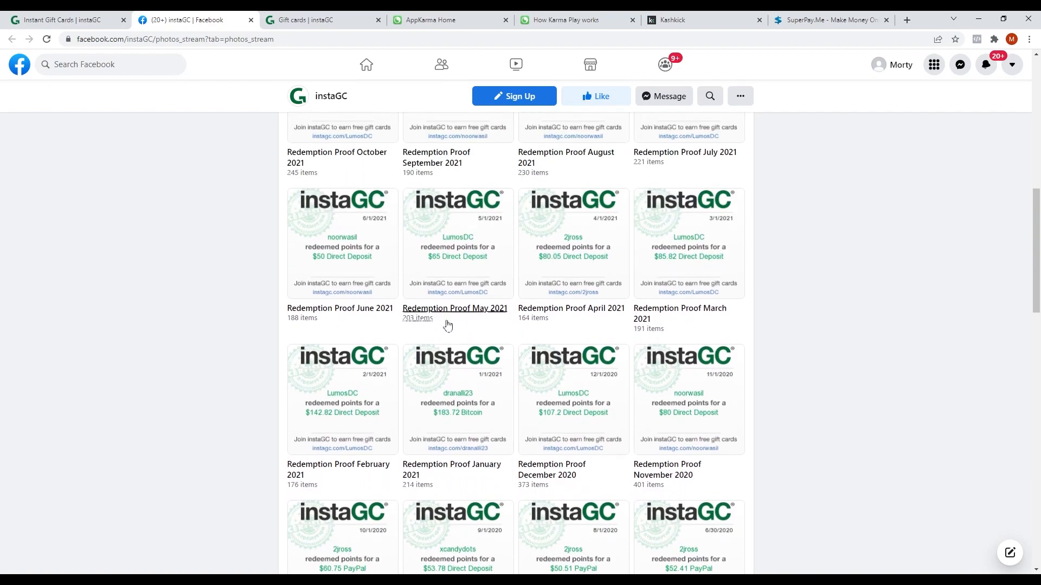
mouse_move(737, 250)
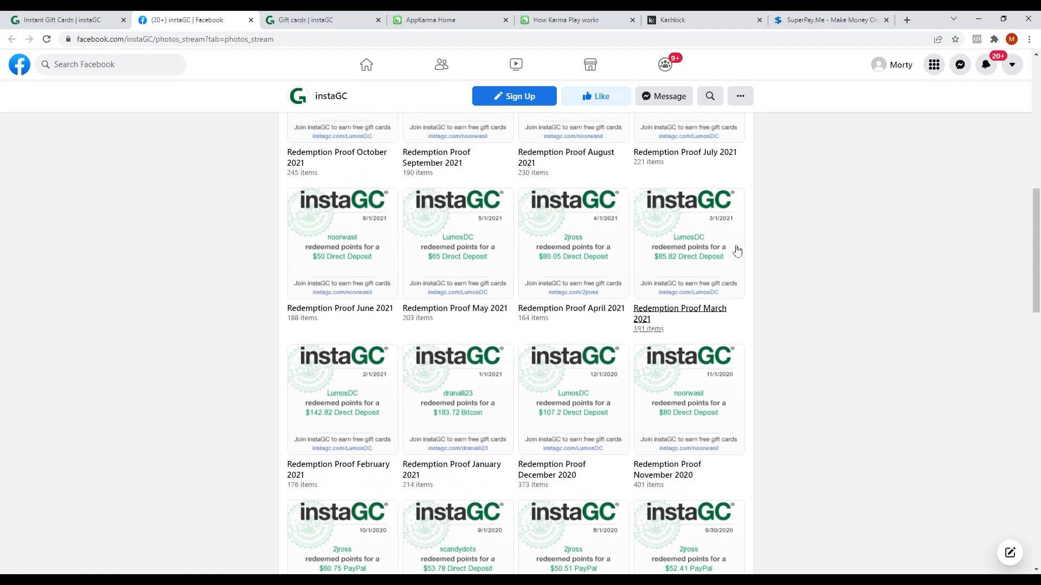
scroll("up", 3)
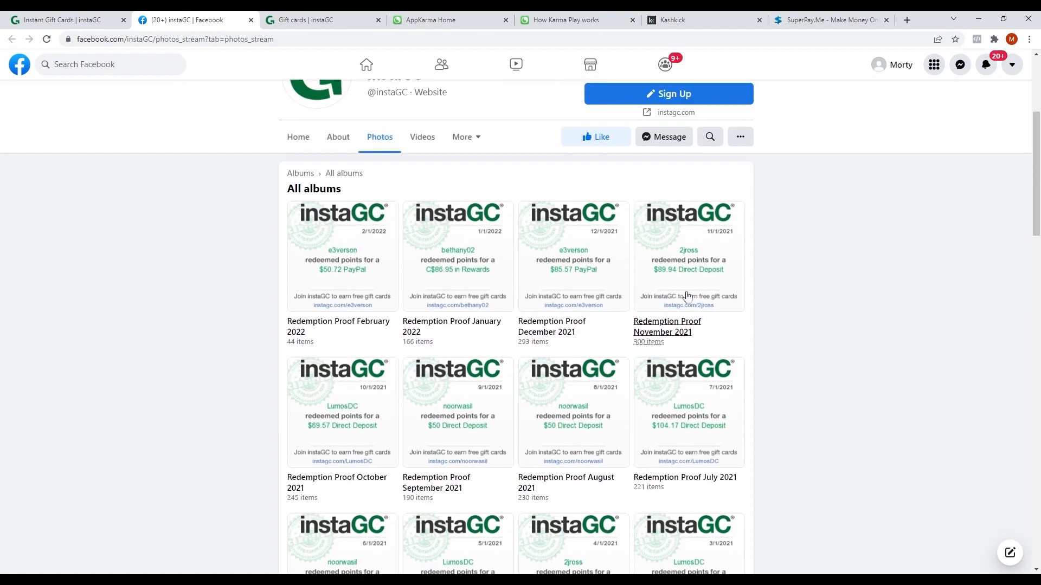
scroll("down", 3)
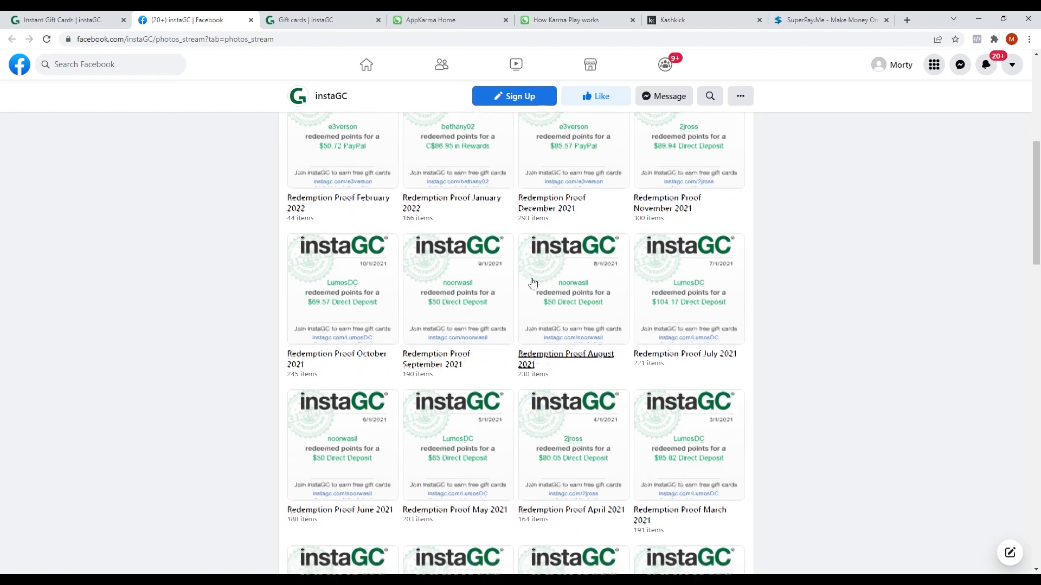
scroll("down", 3)
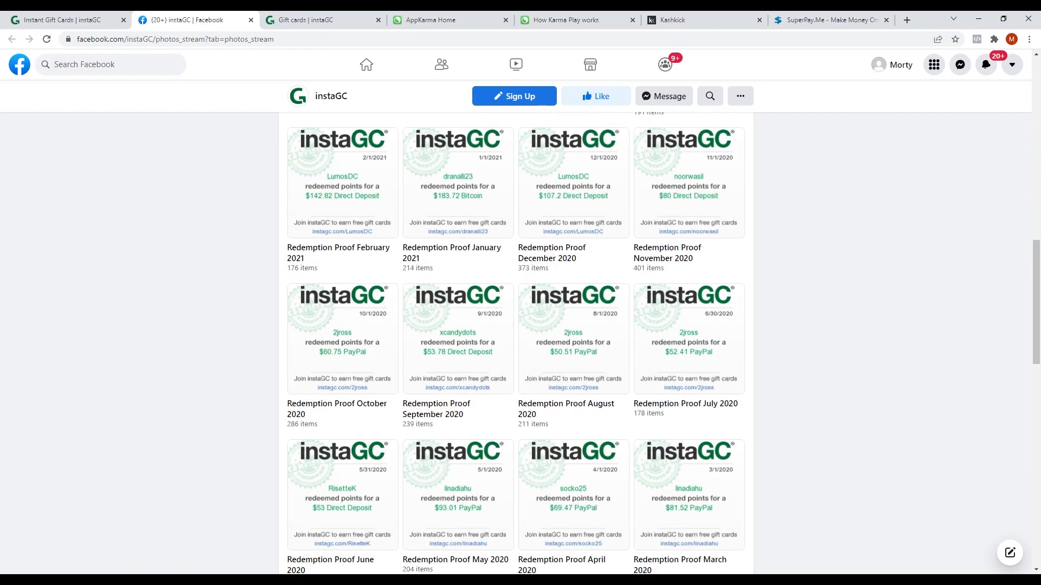
left_click(63, 19)
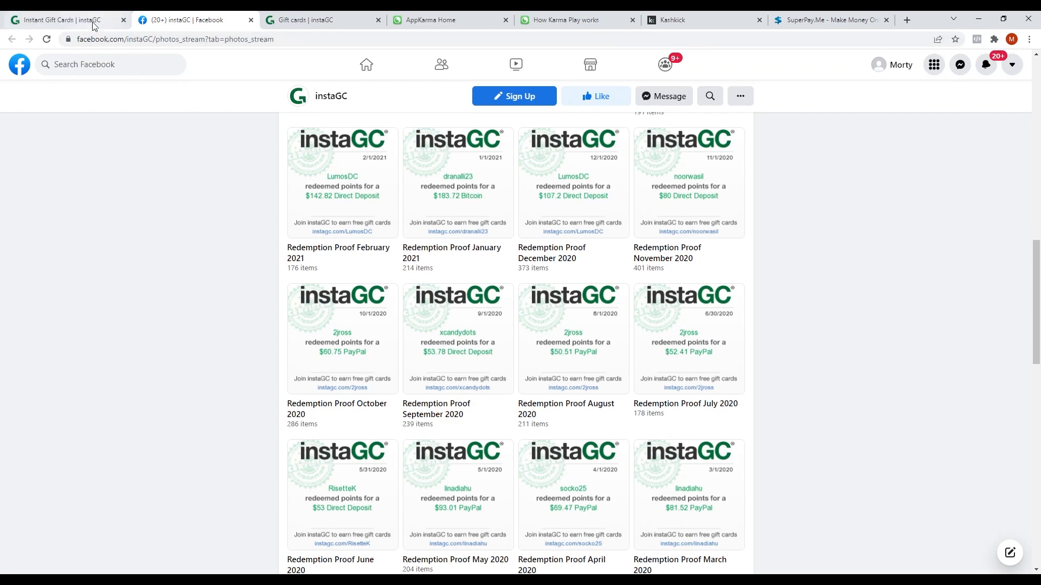
Browse the instaGC gift card store and go to its second page of cards
left_click(322, 19)
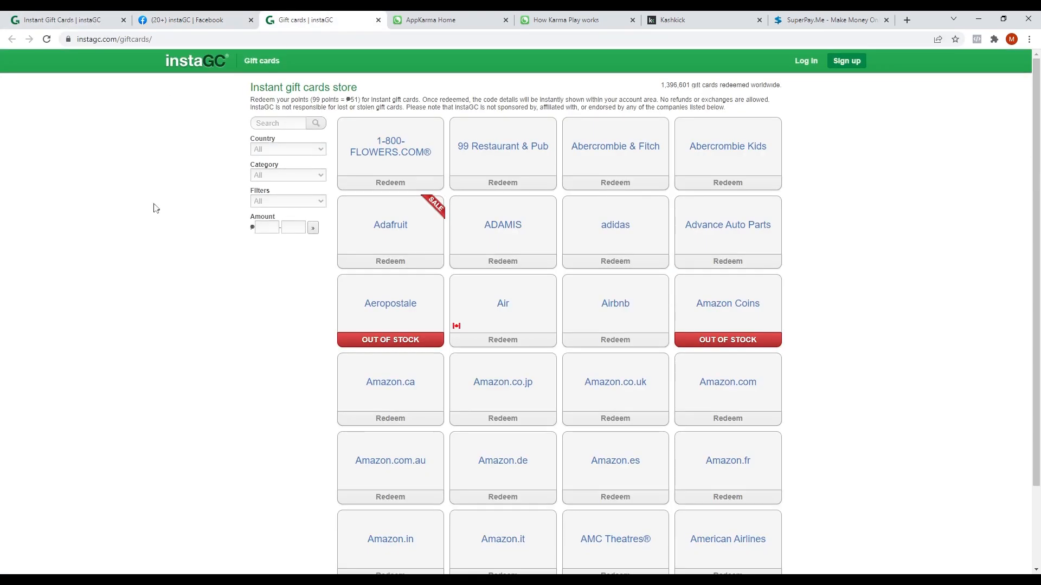
scroll("down", 3)
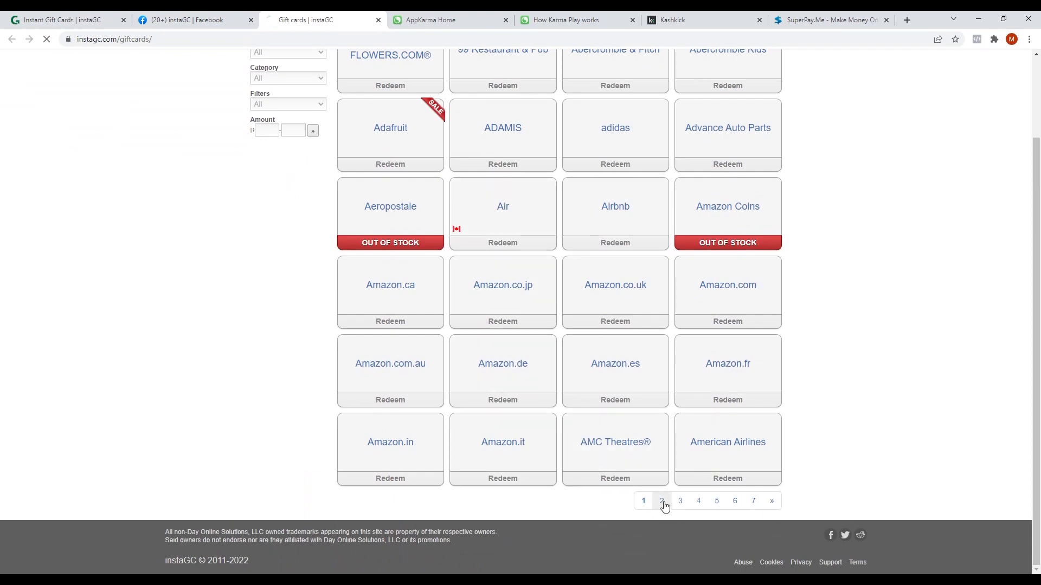
left_click(662, 501)
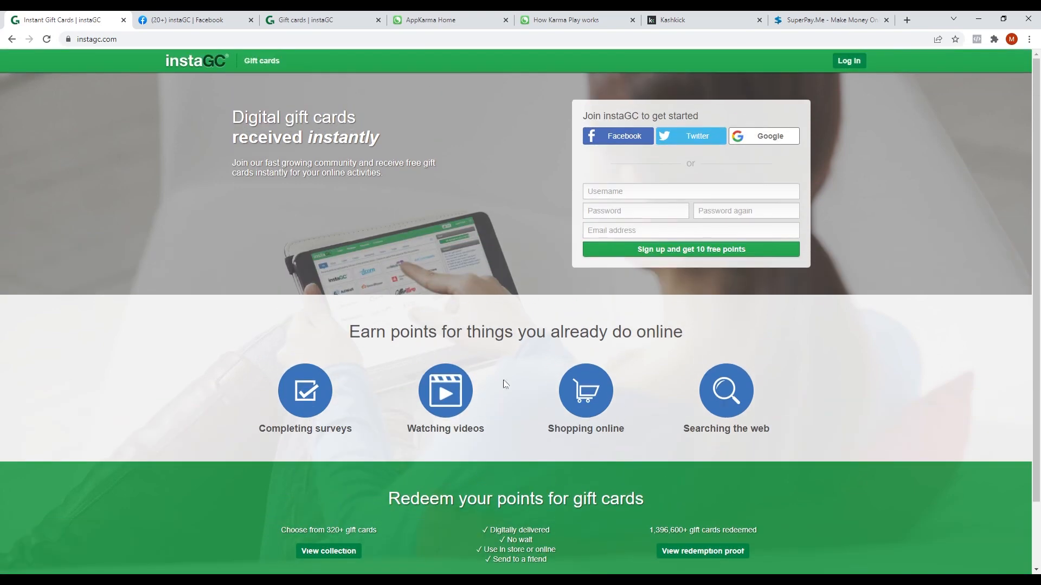
mouse_move(457, 170)
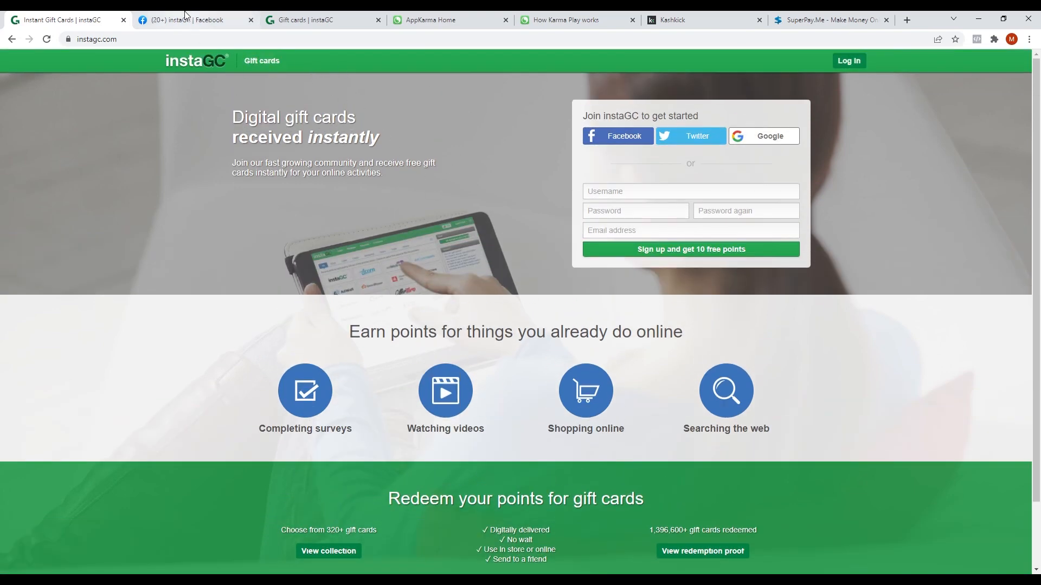
View instaGC's Facebook home feed with its About details and recent network-issue post
left_click(186, 20)
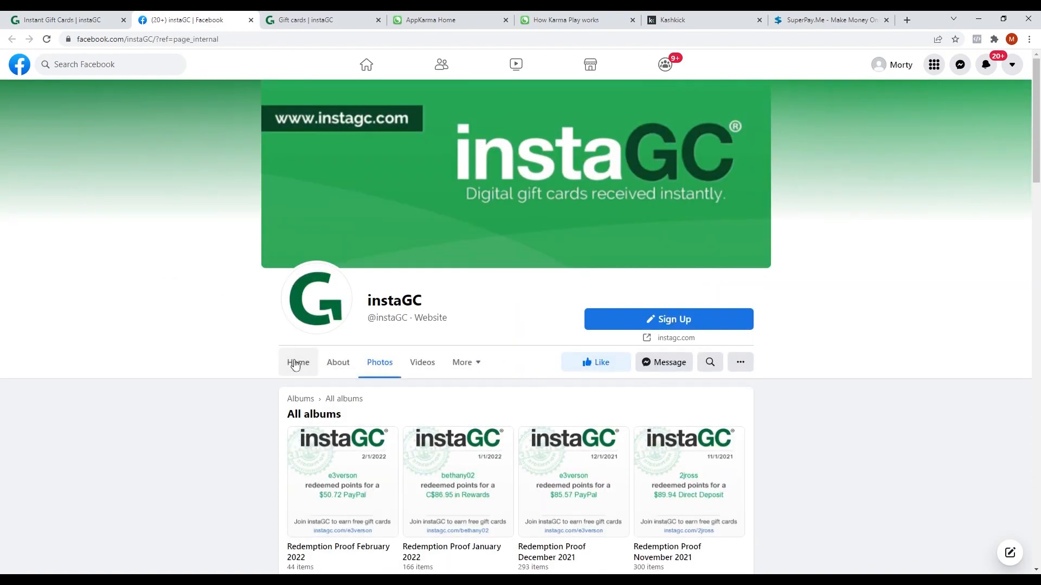
left_click(297, 363)
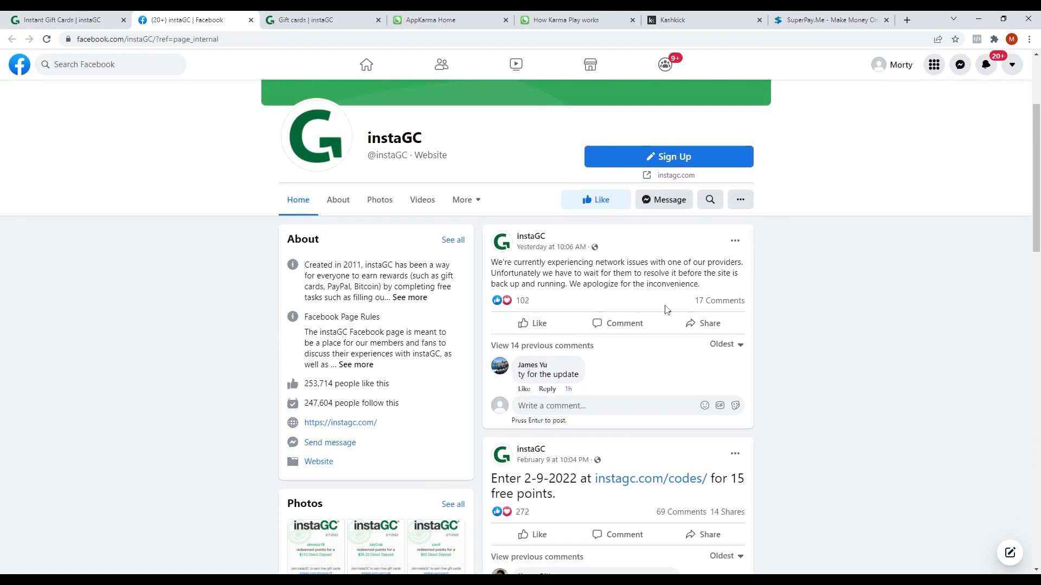
scroll("down", 3)
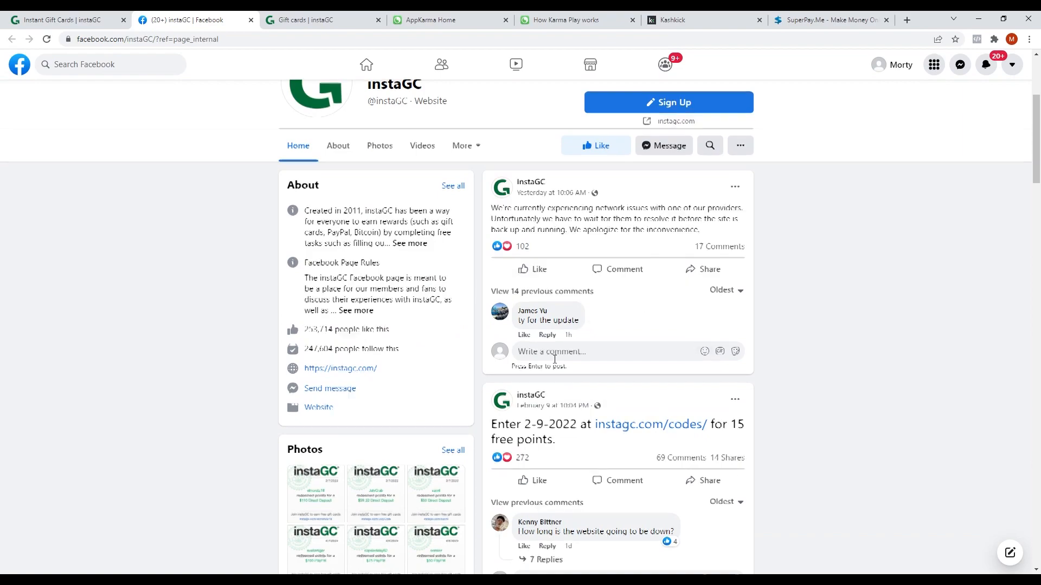
scroll("down", 3)
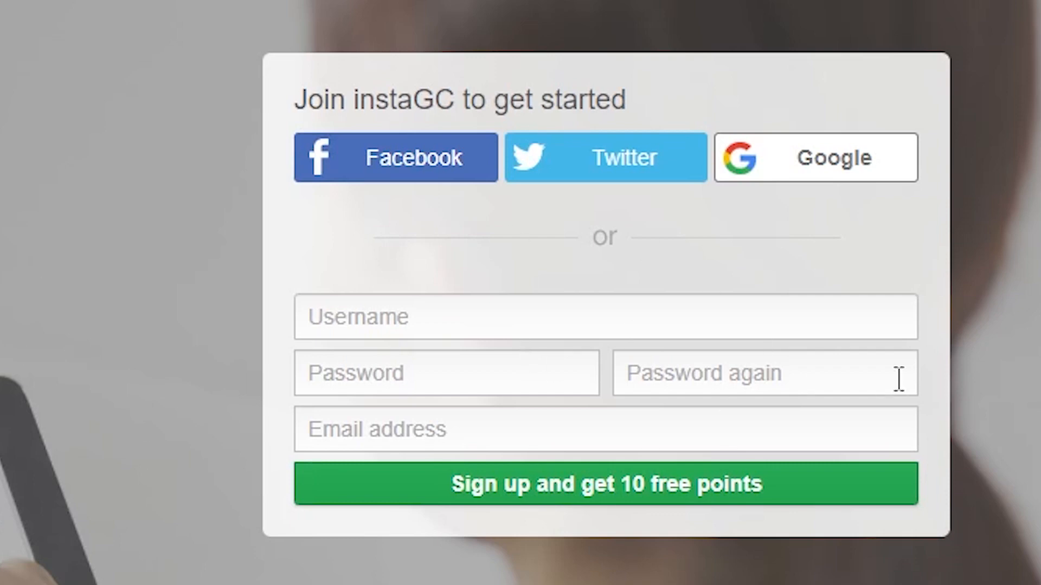
mouse_move(942, 199)
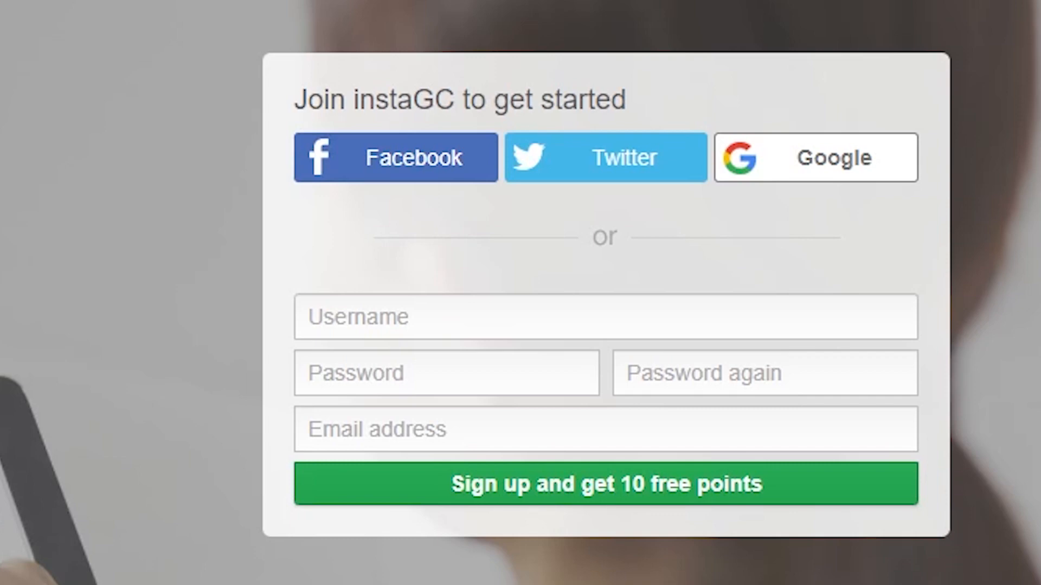
mouse_move(655, 369)
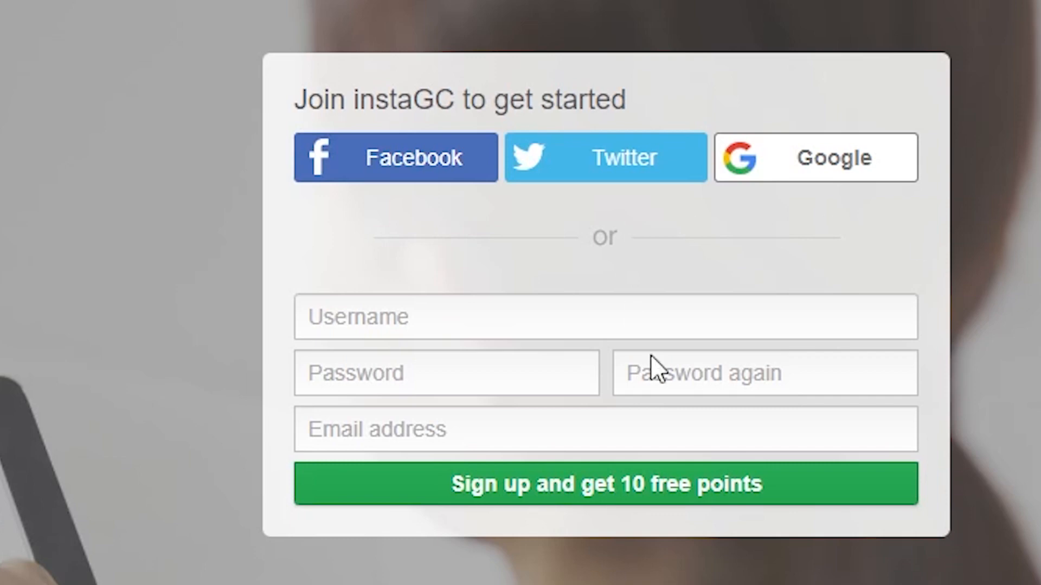
Return to the instaGC homepage tab showing the Join instaGC sign-up form
left_click(193, 20)
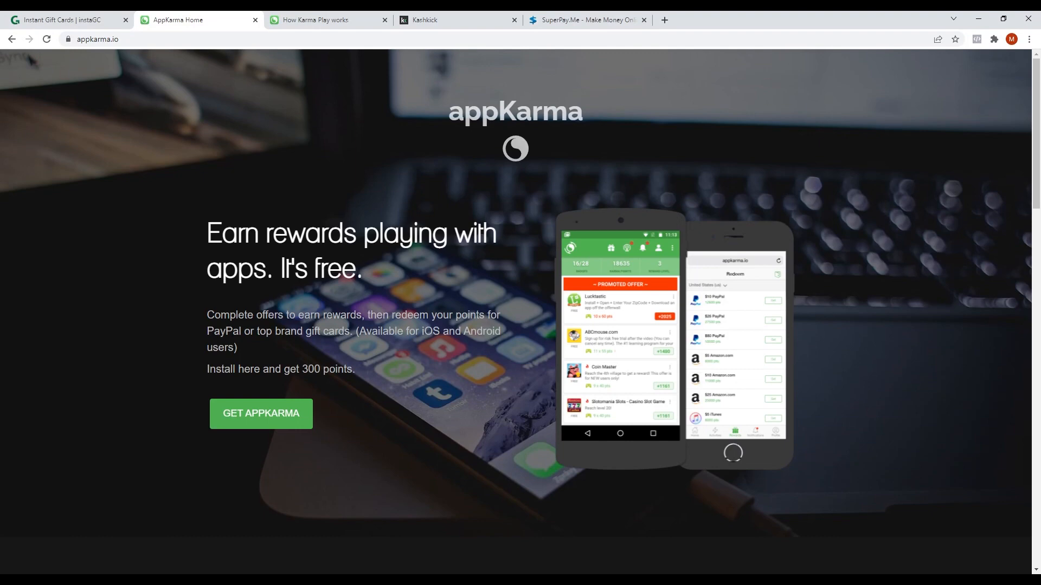
mouse_move(970, 315)
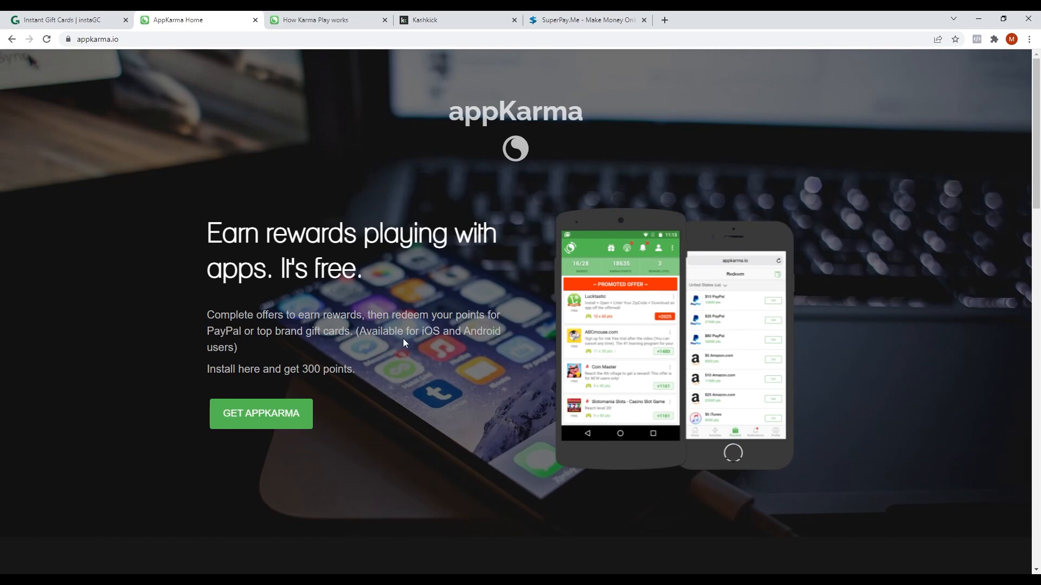
Highlight appKarma's offers and VIP referral program sentences, then reach the Karma Plays section
left_click_drag(206, 314, 494, 315)
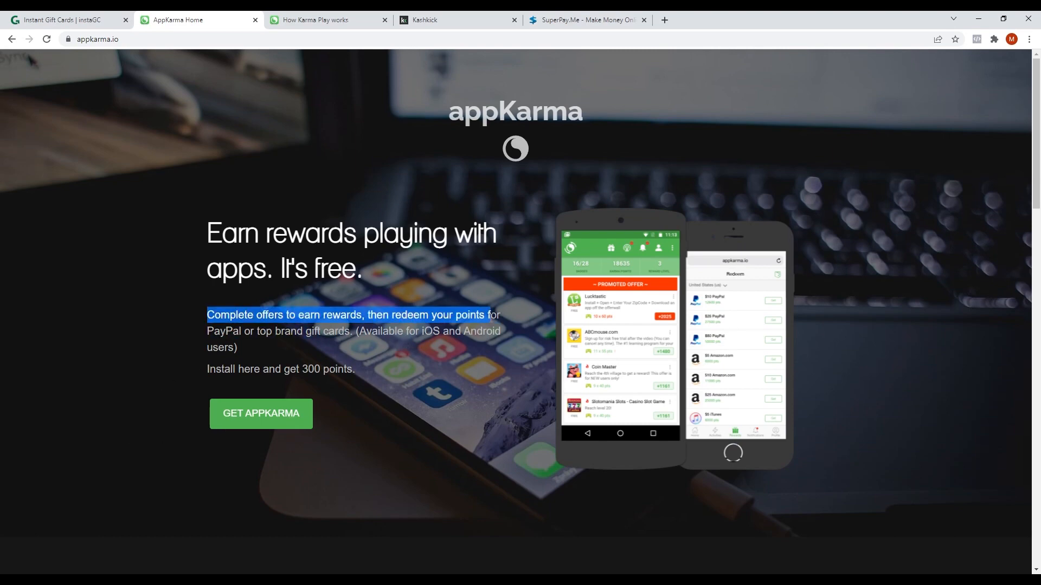
scroll("down", 3)
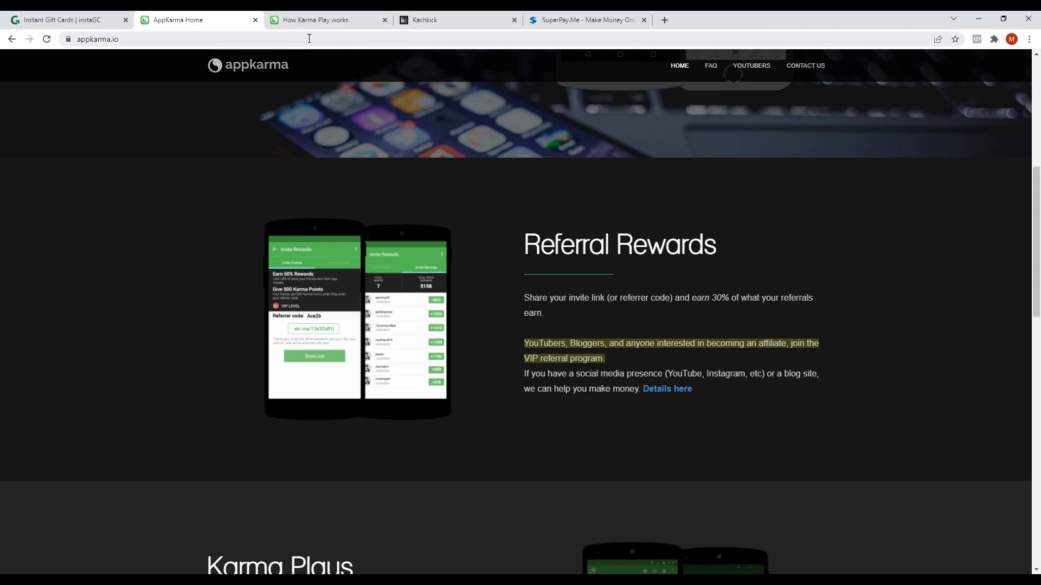
left_click_drag(691, 297, 812, 297)
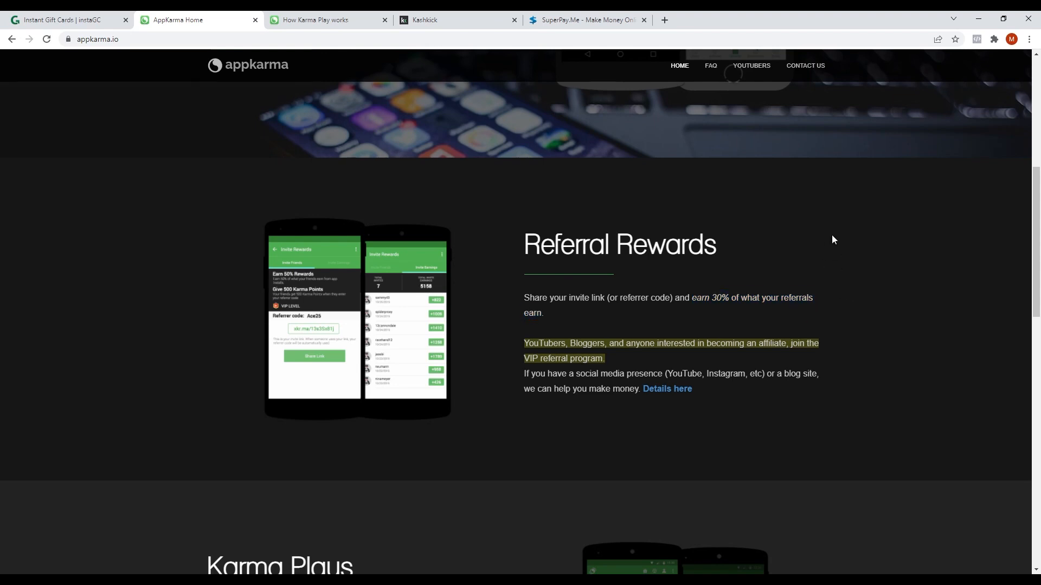
mouse_move(852, 232)
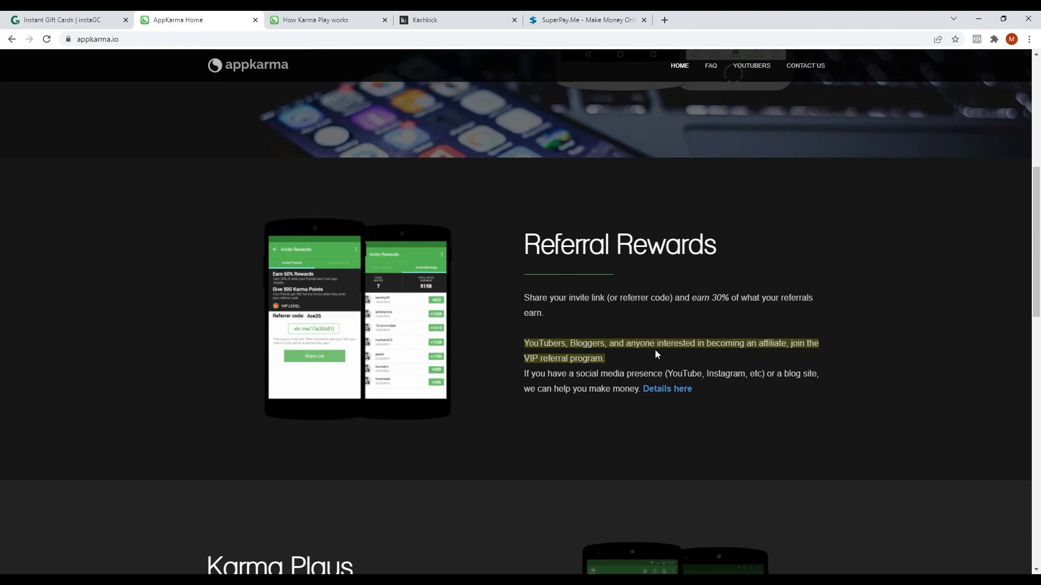
scroll("down", 3)
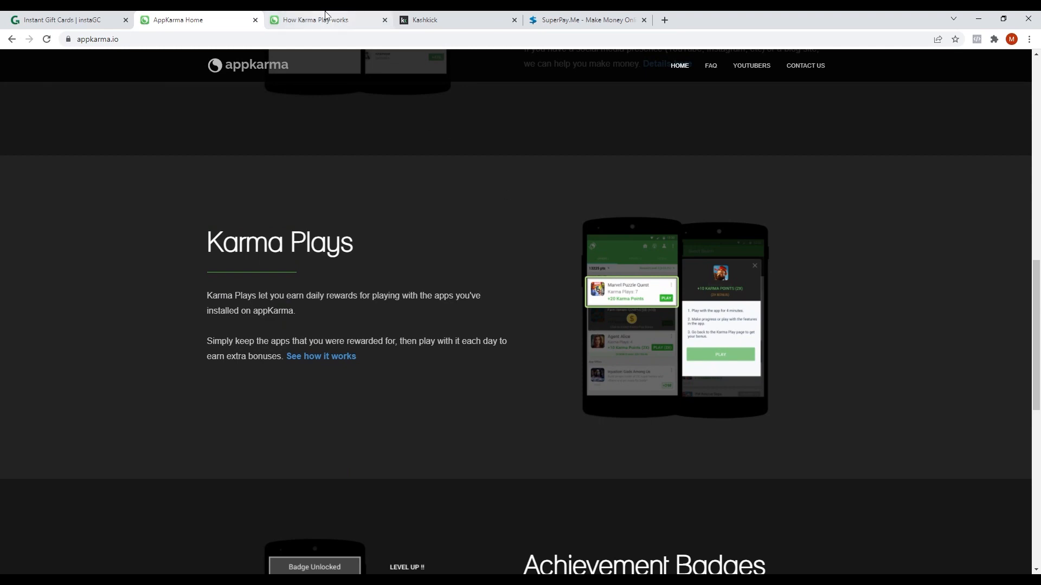
Go through the How Karma Play works guide from Step 1 to Step 6, Bonus received
left_click(316, 19)
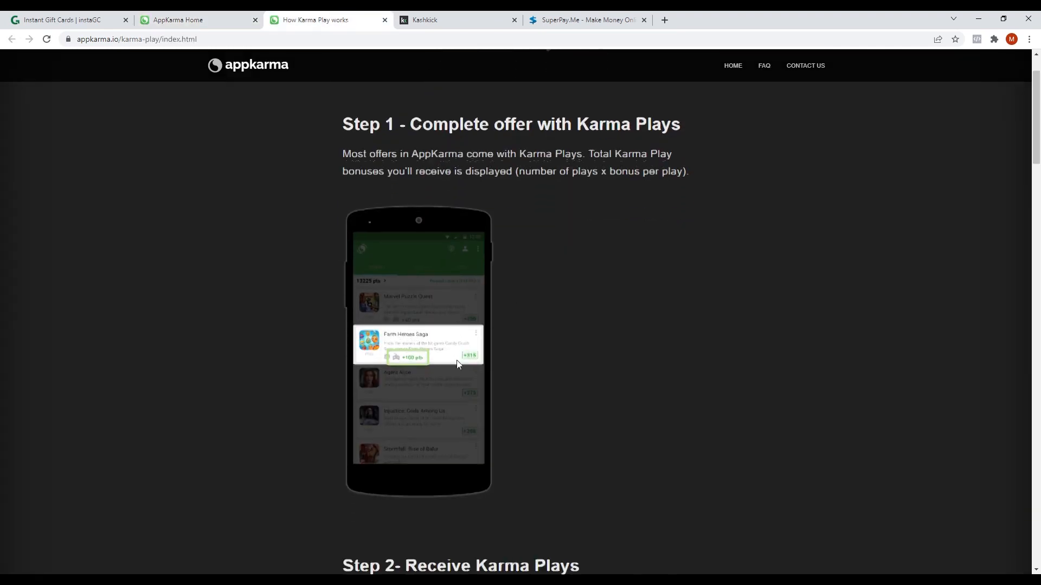
scroll("down", 3)
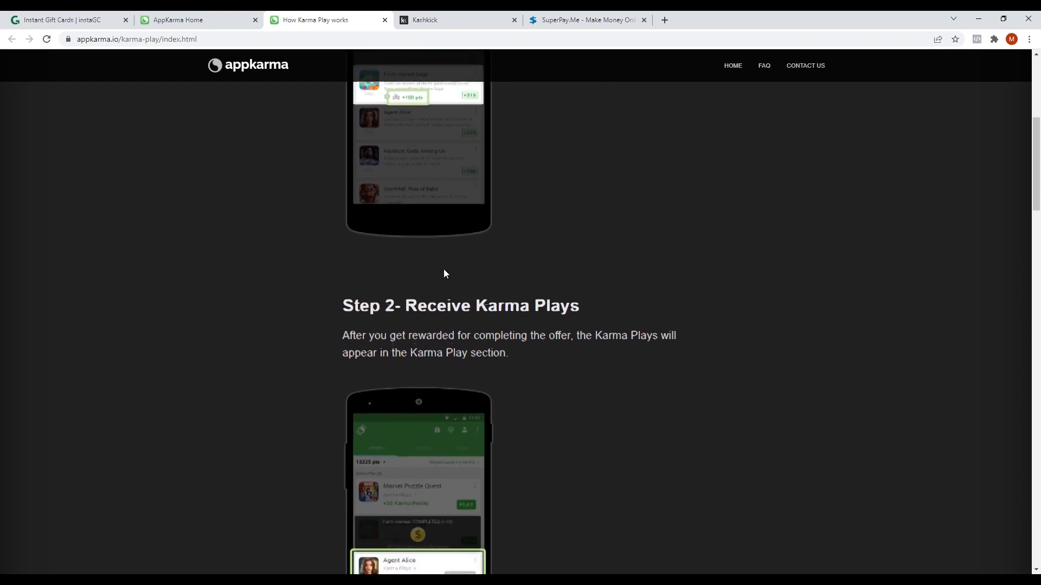
scroll("down", 3)
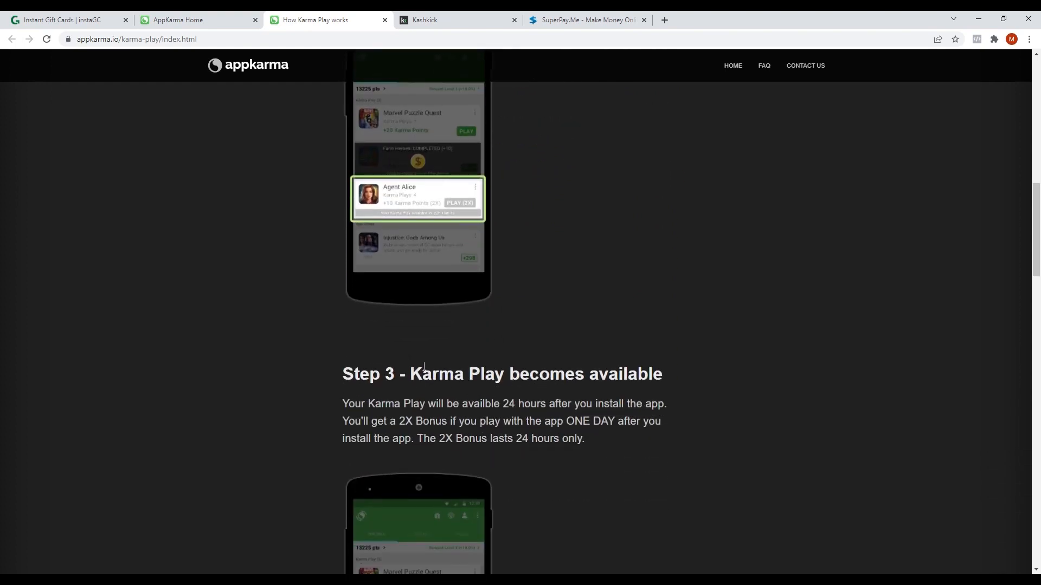
scroll("down", 3)
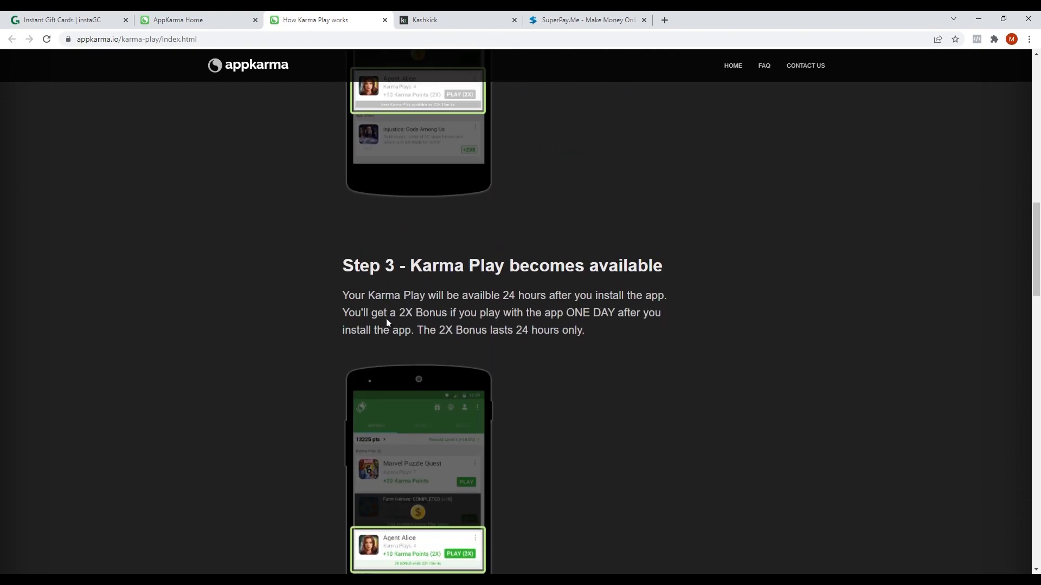
left_click_drag(389, 313, 413, 330)
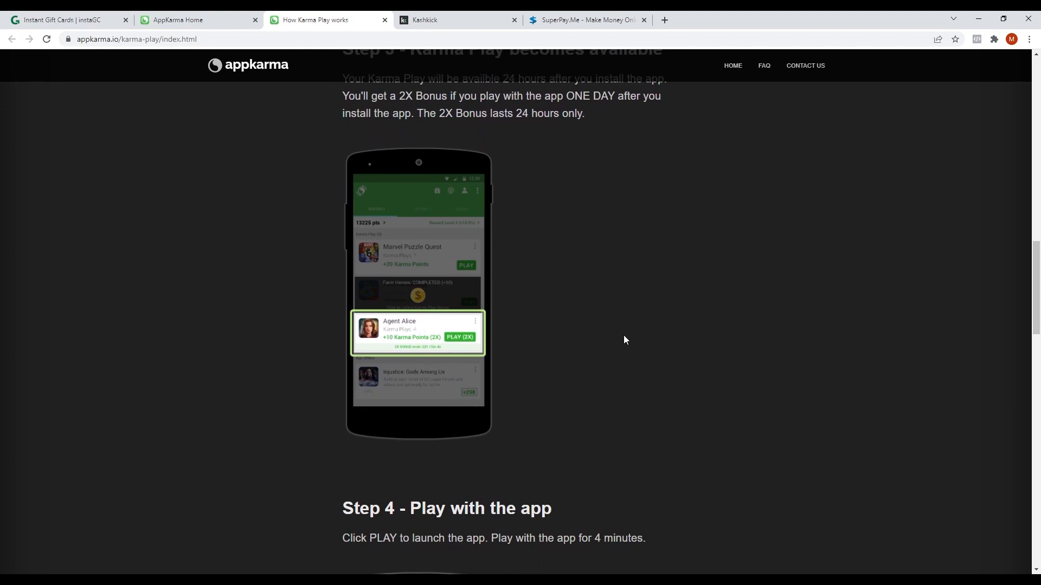
scroll("down", 3)
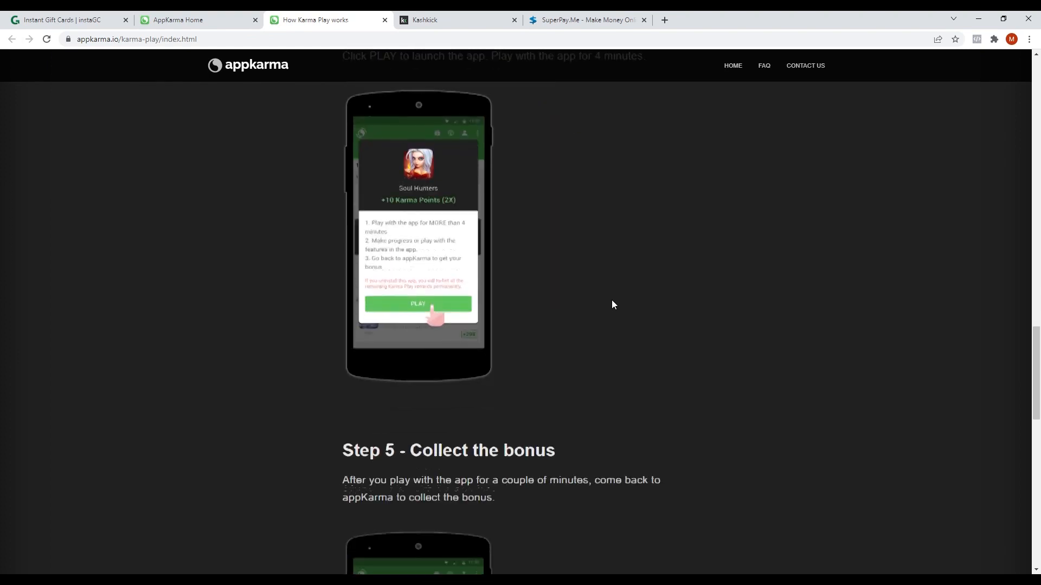
scroll("down", 3)
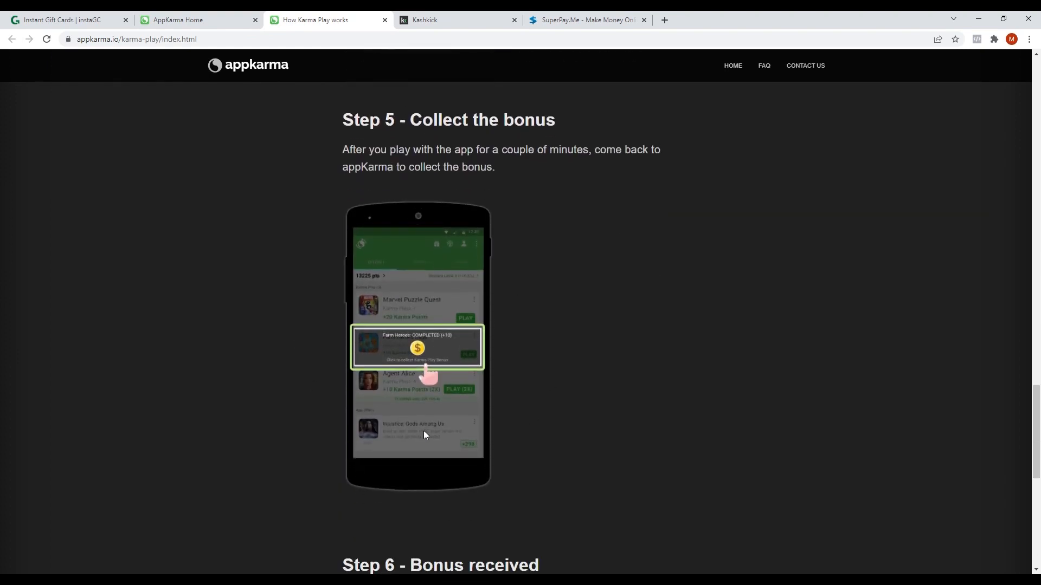
scroll("down", 3)
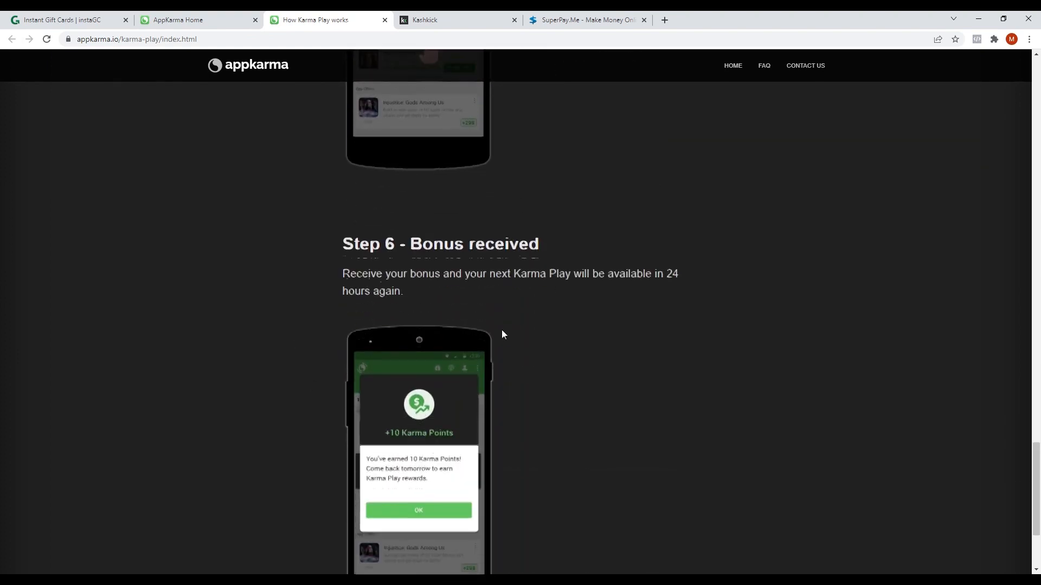
Review the appKarma homepage's Karma Plays and Achievement Badges sections
left_click(178, 20)
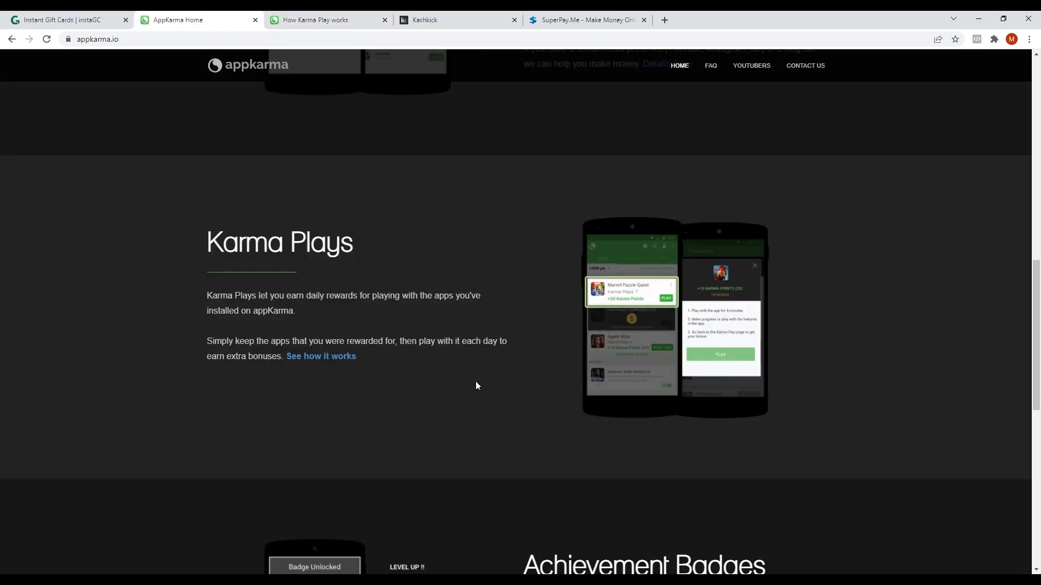
scroll("down", 3)
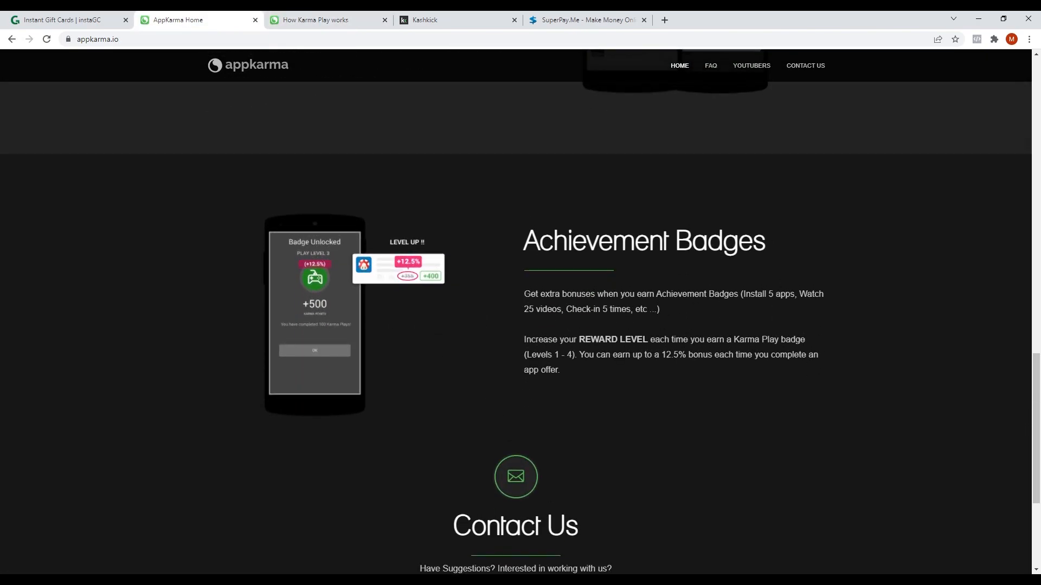
mouse_move(854, 295)
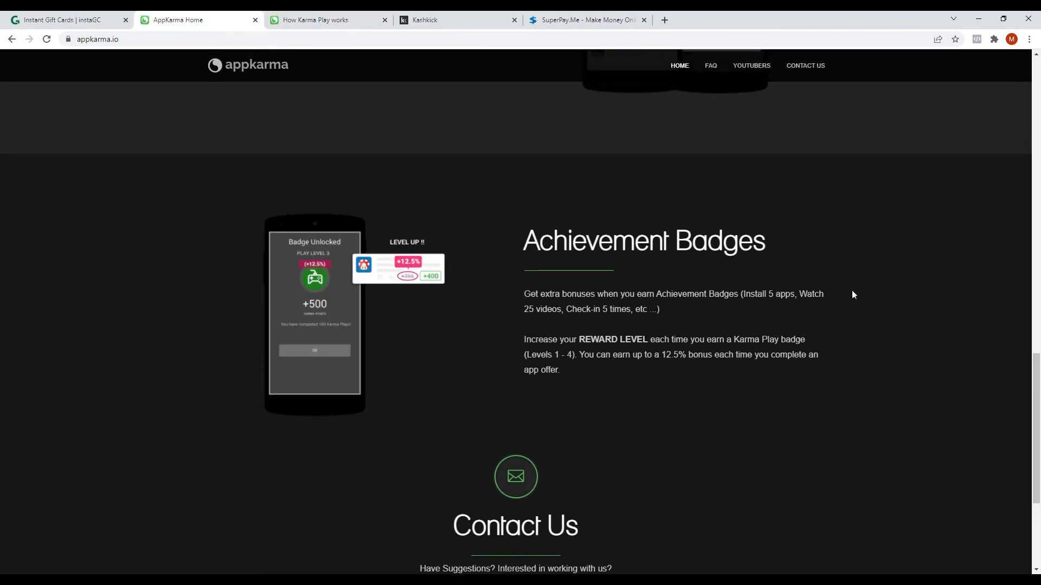
left_click_drag(609, 339, 661, 339)
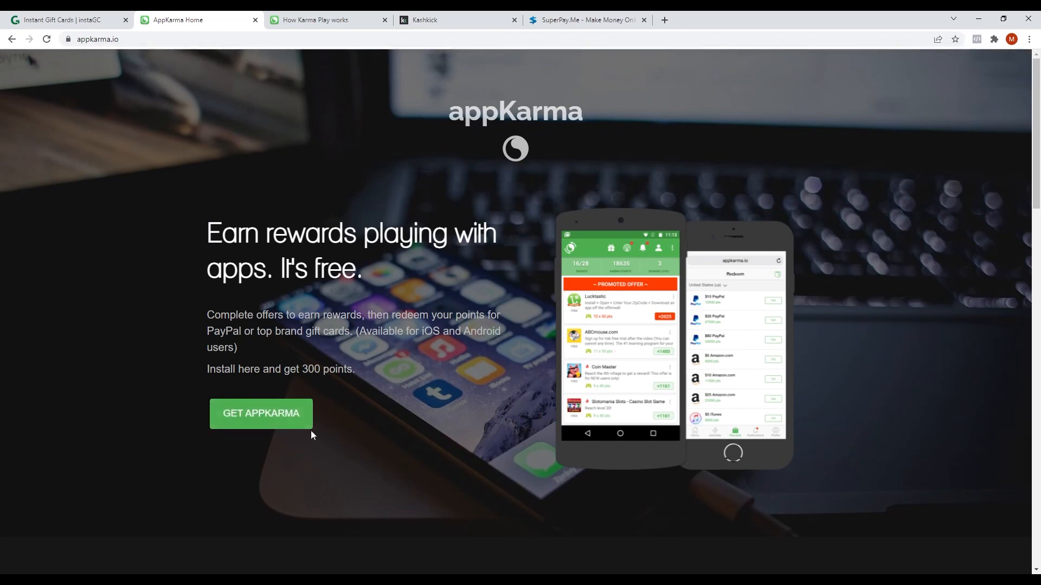
mouse_move(609, 348)
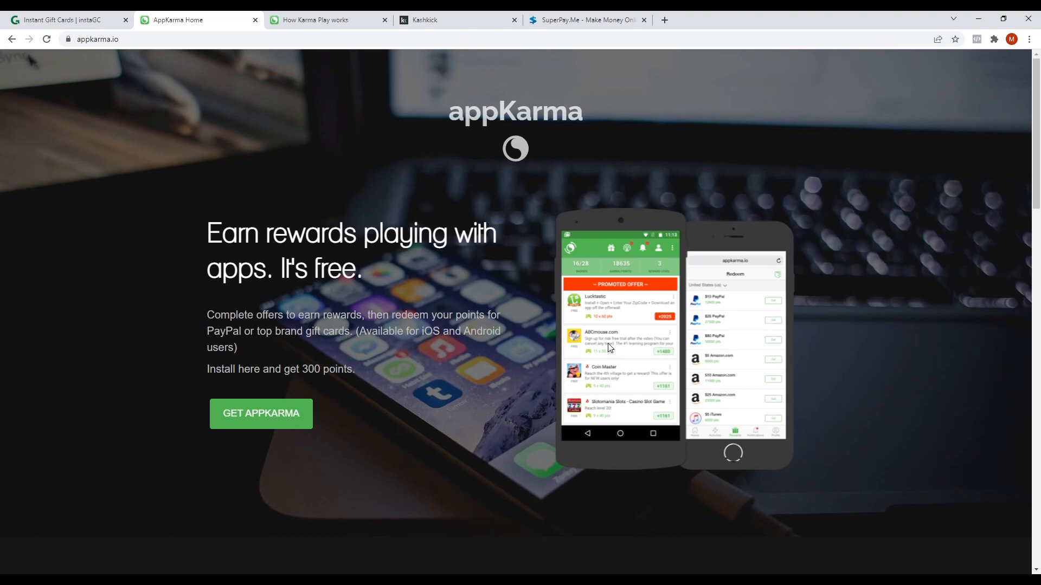
mouse_move(755, 323)
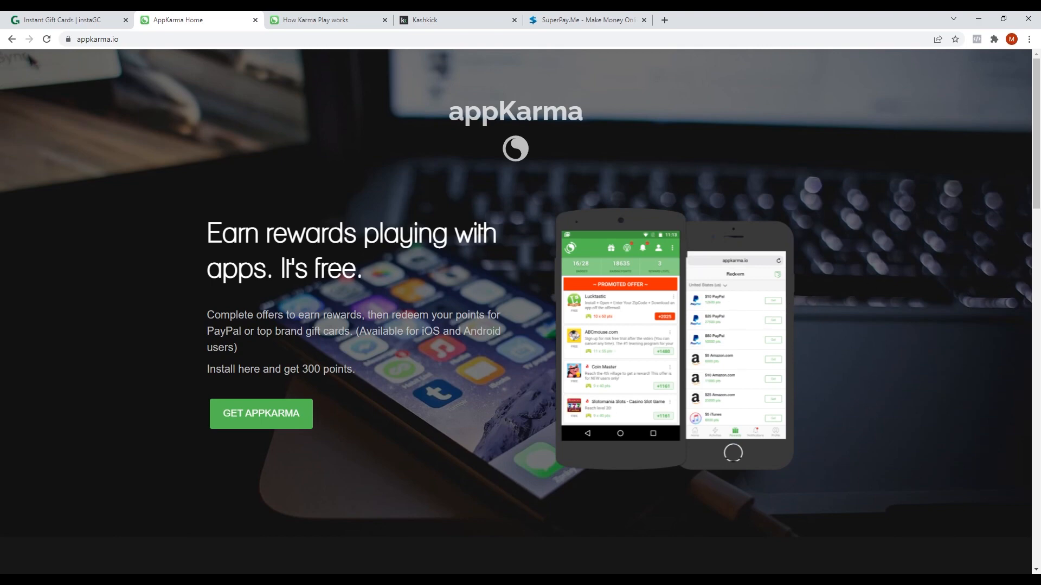
mouse_move(925, 360)
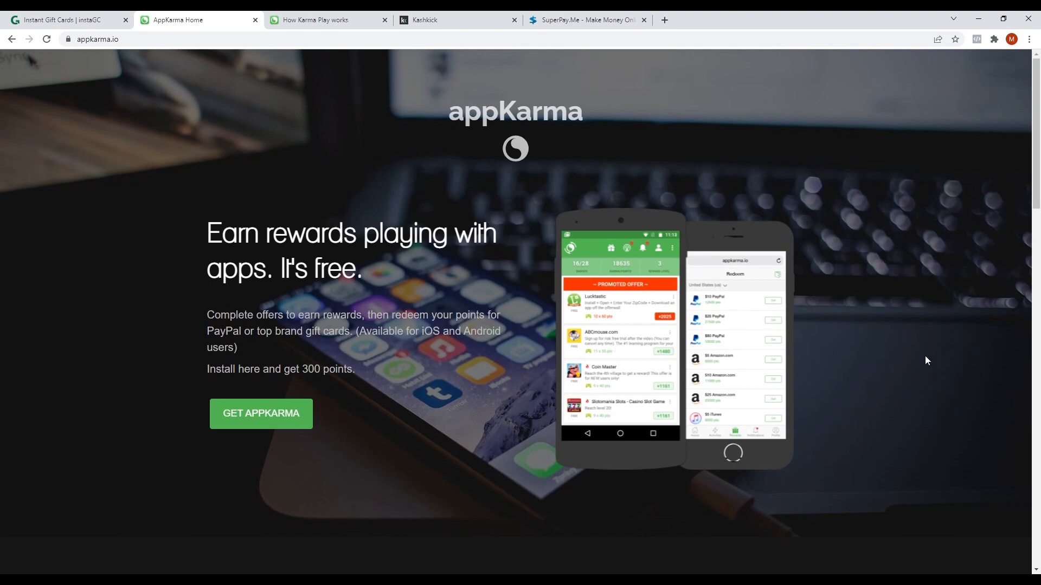
left_click(324, 20)
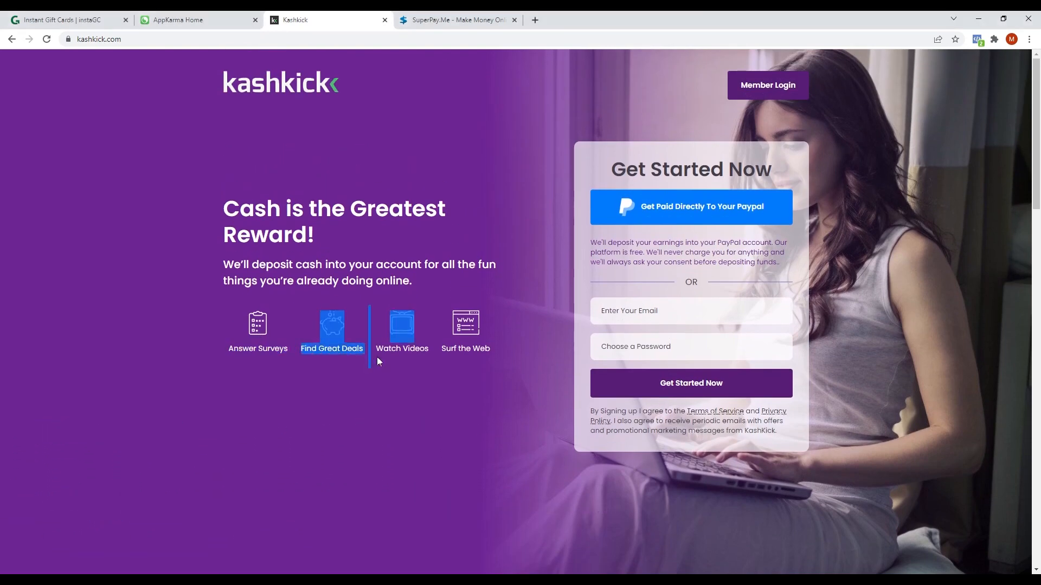
mouse_move(465, 348)
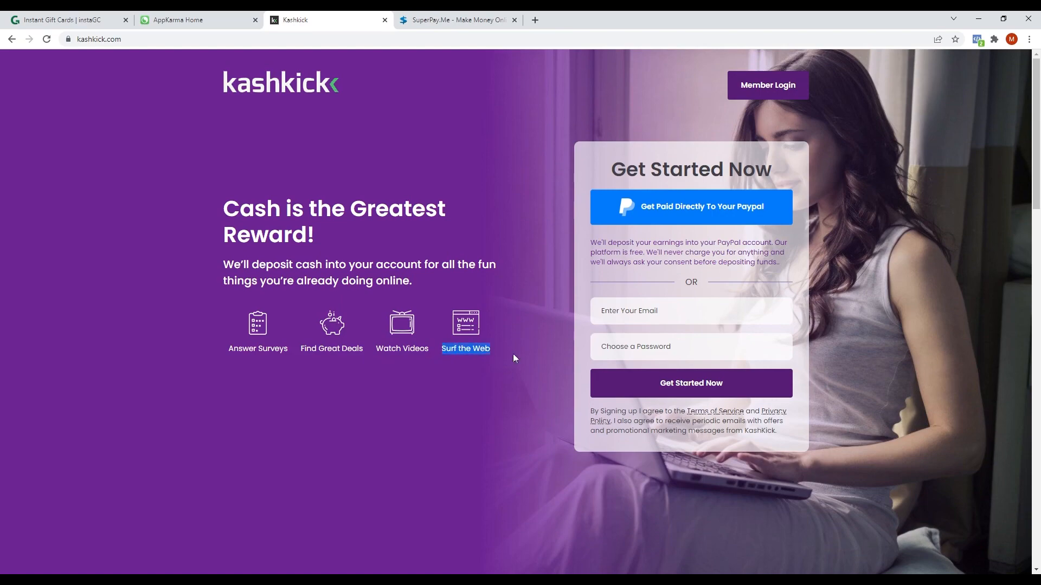
mouse_move(560, 314)
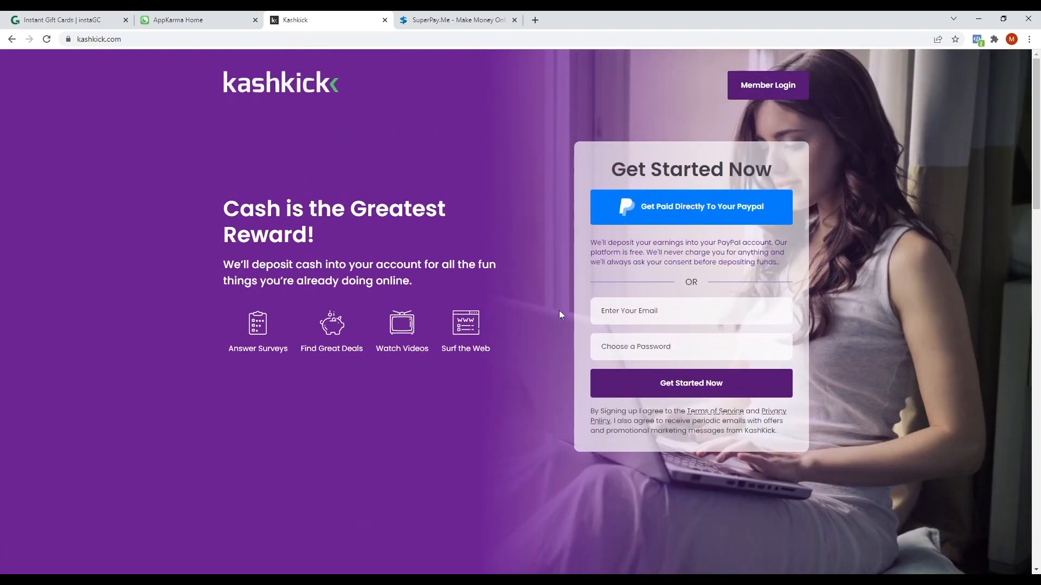
Reach KashKick's 'It's as Easy as 1 - 2 - 3' section and highlight step one, Find and complete your mission
scroll("down", 3)
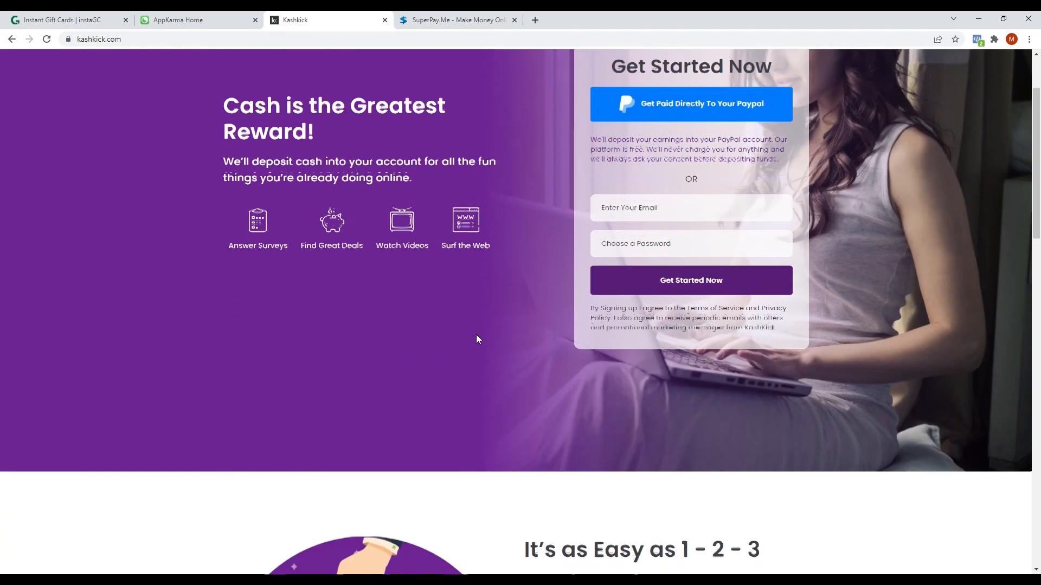
scroll("down", 3)
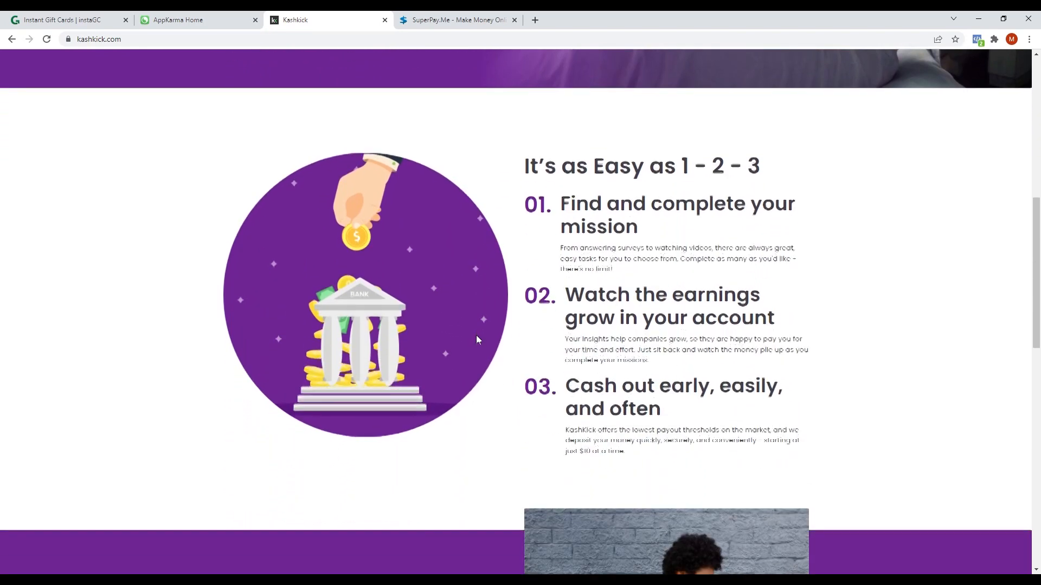
left_click_drag(560, 203, 682, 247)
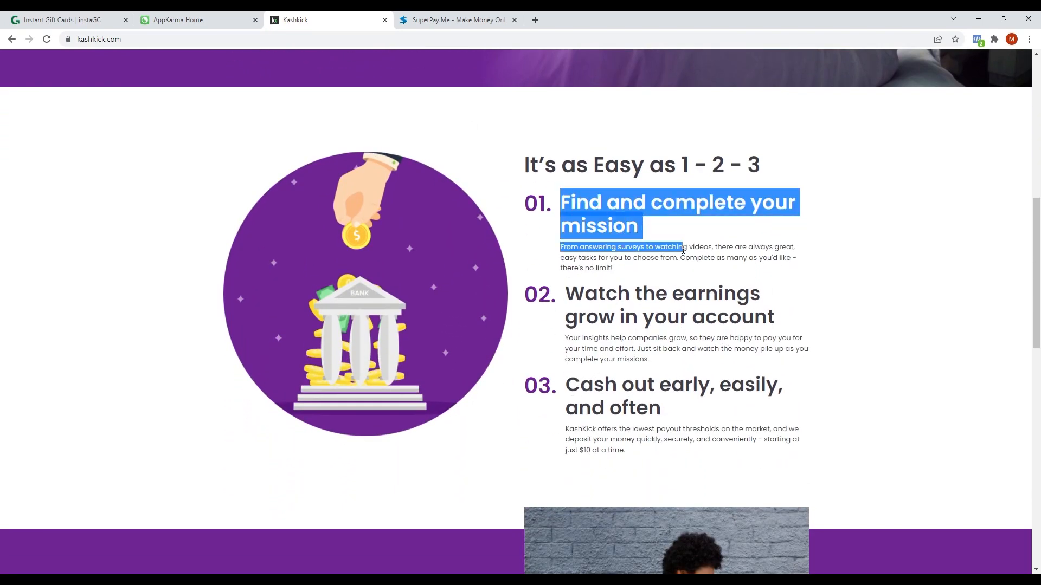
mouse_move(667, 234)
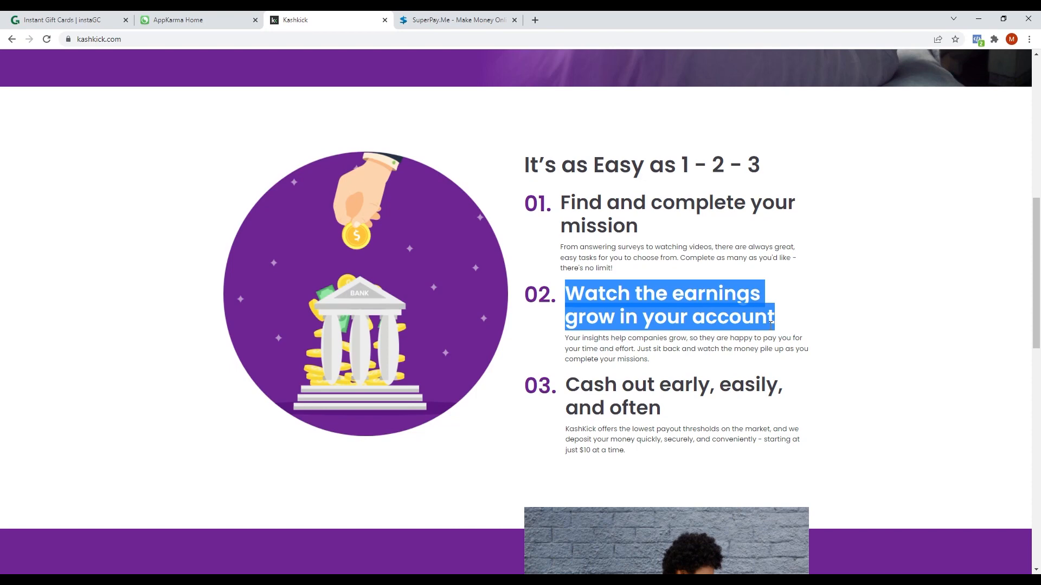
mouse_move(836, 352)
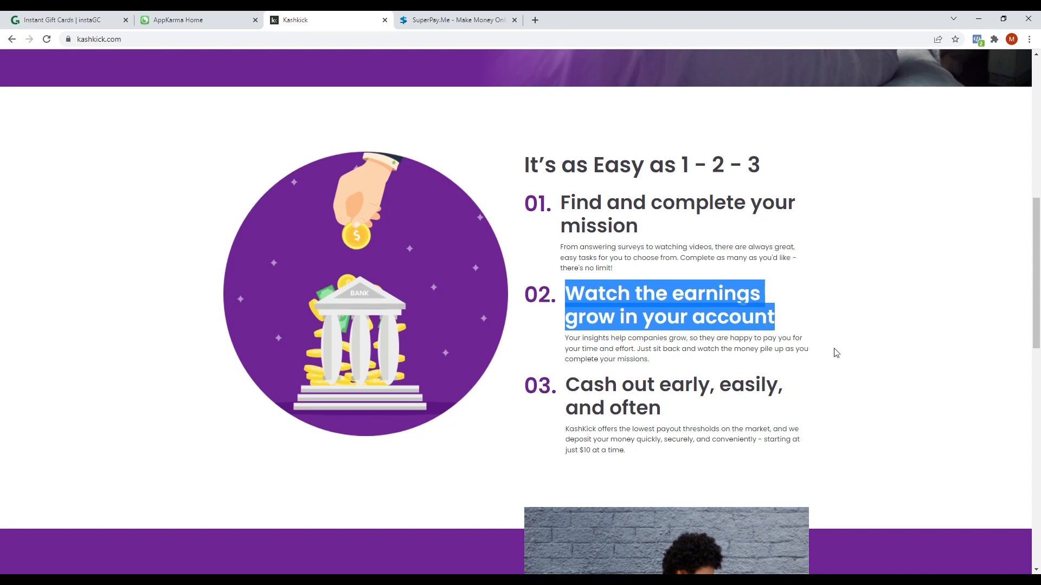
mouse_move(826, 370)
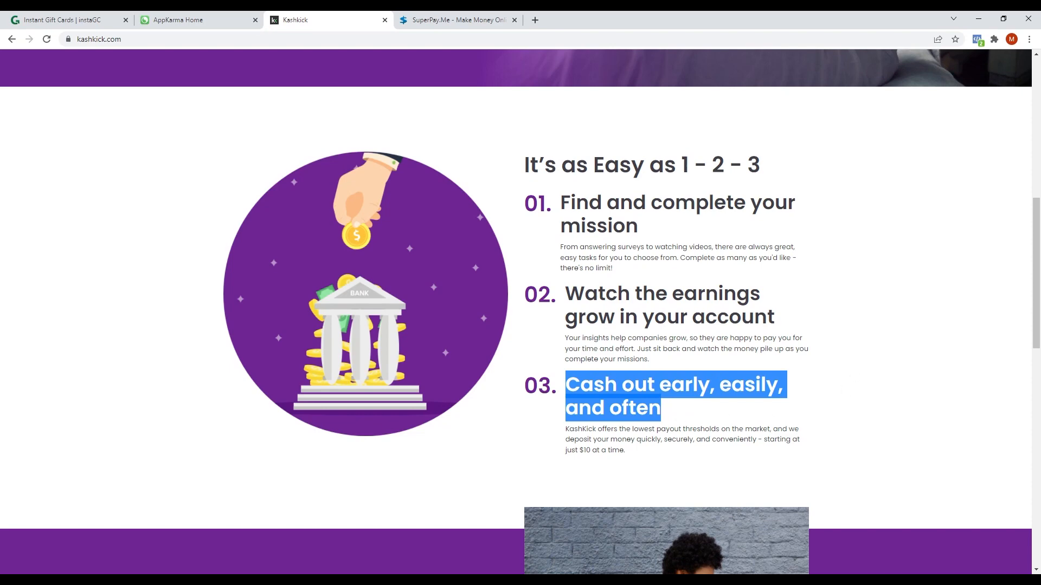
Continue past the earnings and cash-out steps to the How Does it Work section
left_click(865, 420)
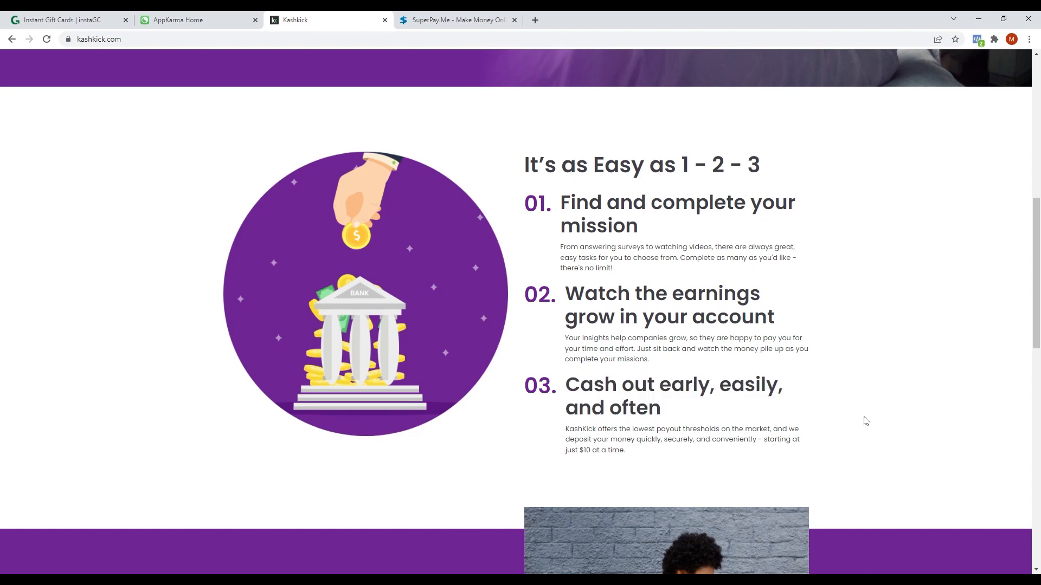
scroll("down", 3)
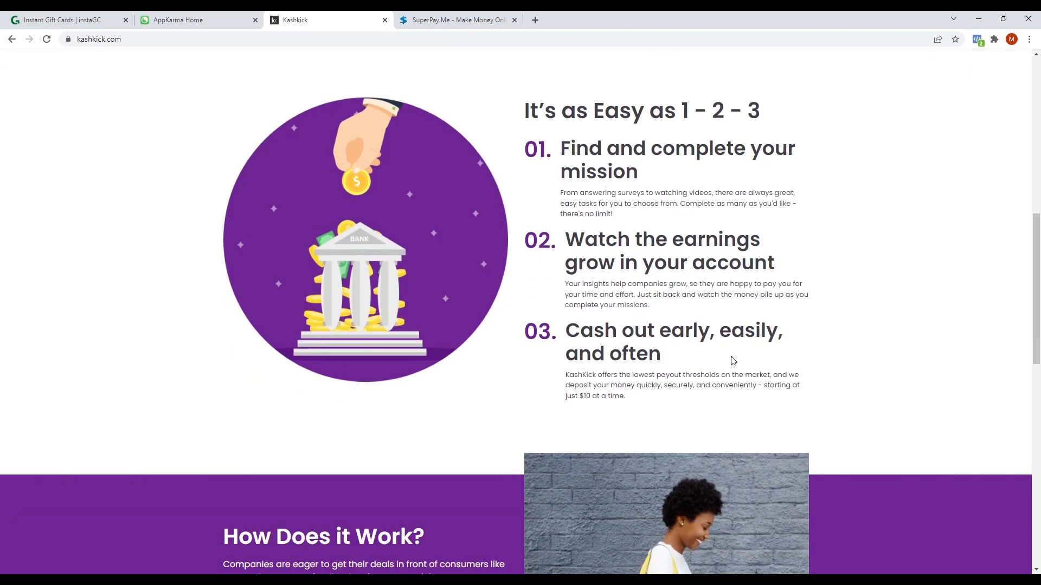
mouse_move(740, 359)
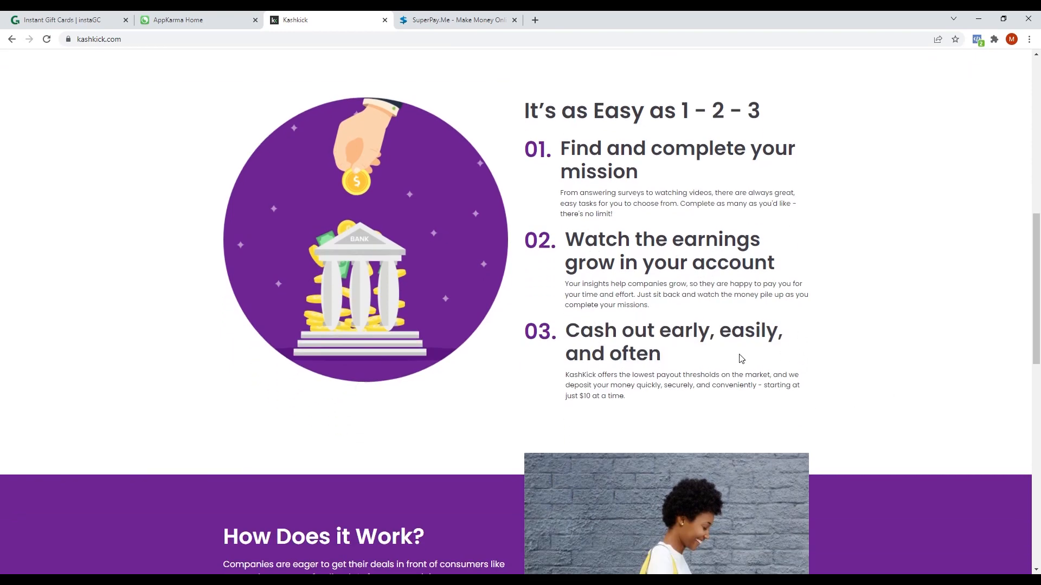
scroll("down", 3)
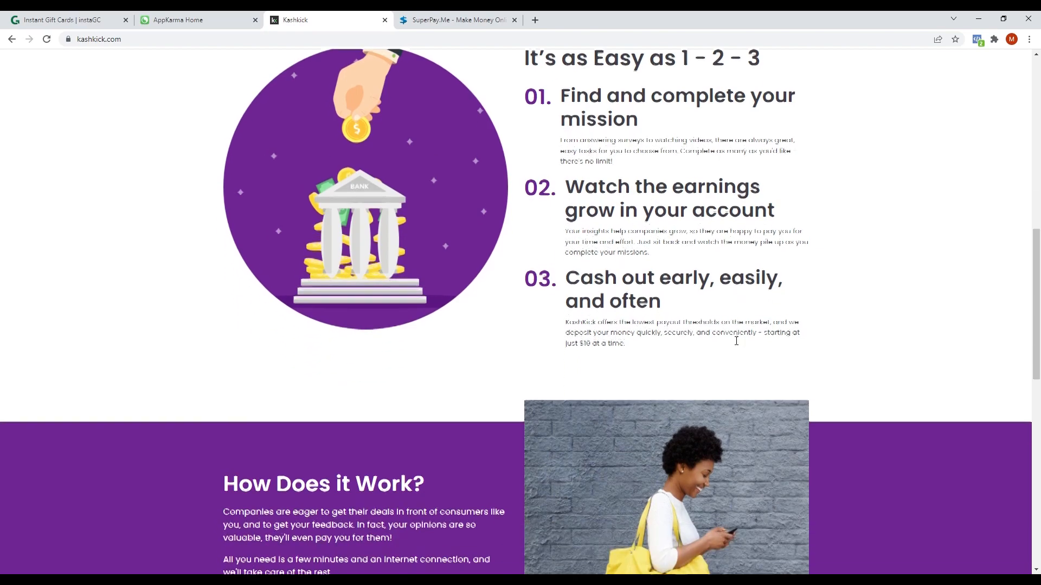
Cycle through several pages of KashKick member testimonials via the carousel dots
scroll("down", 3)
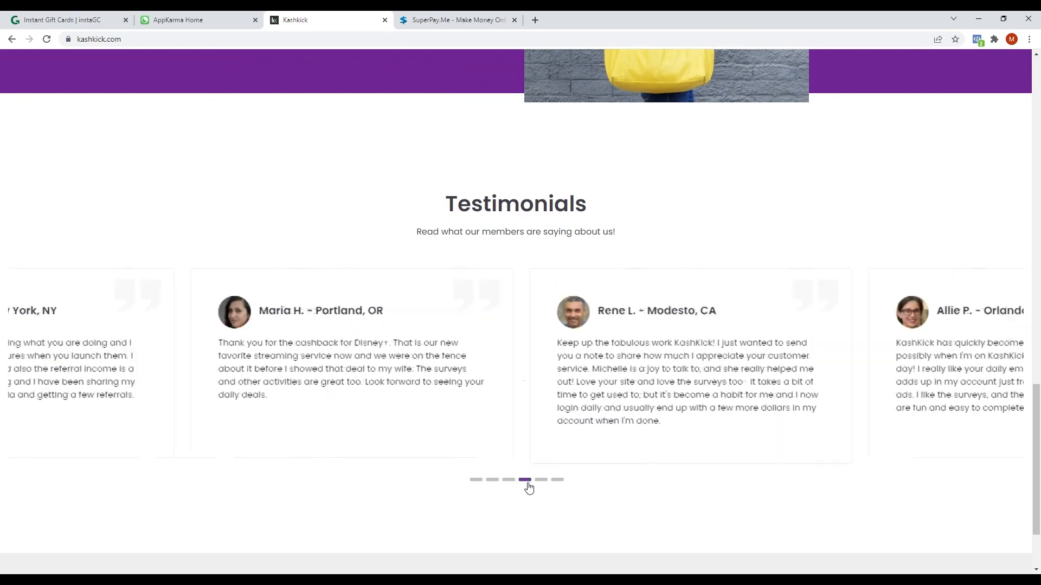
left_click(541, 479)
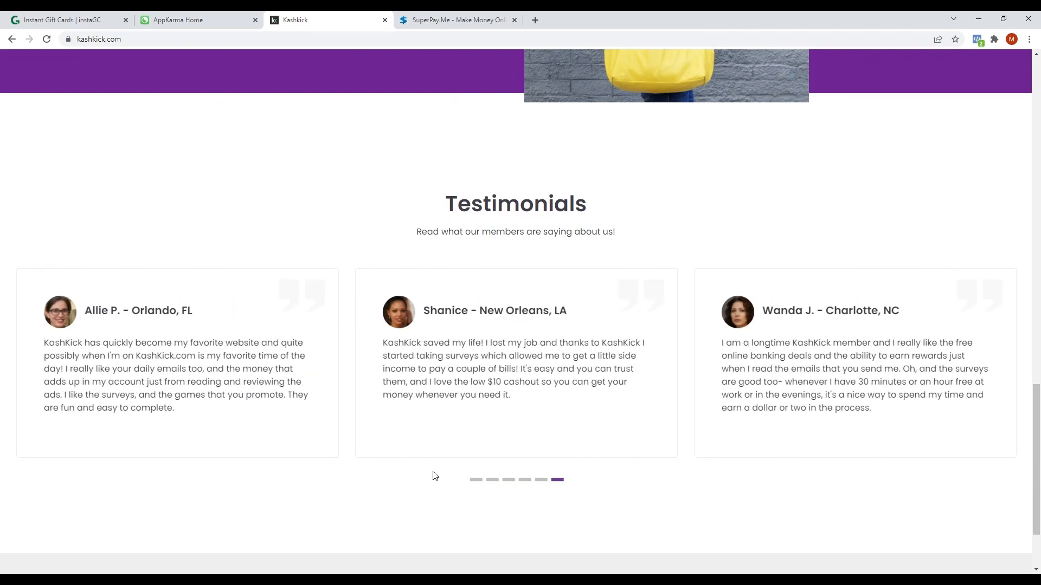
left_click(491, 479)
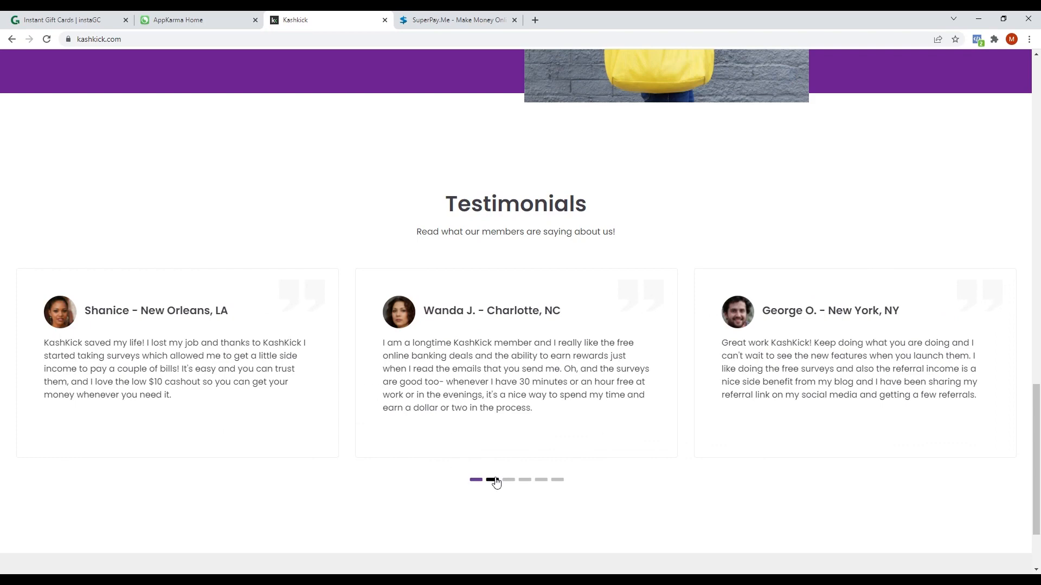
left_click(508, 480)
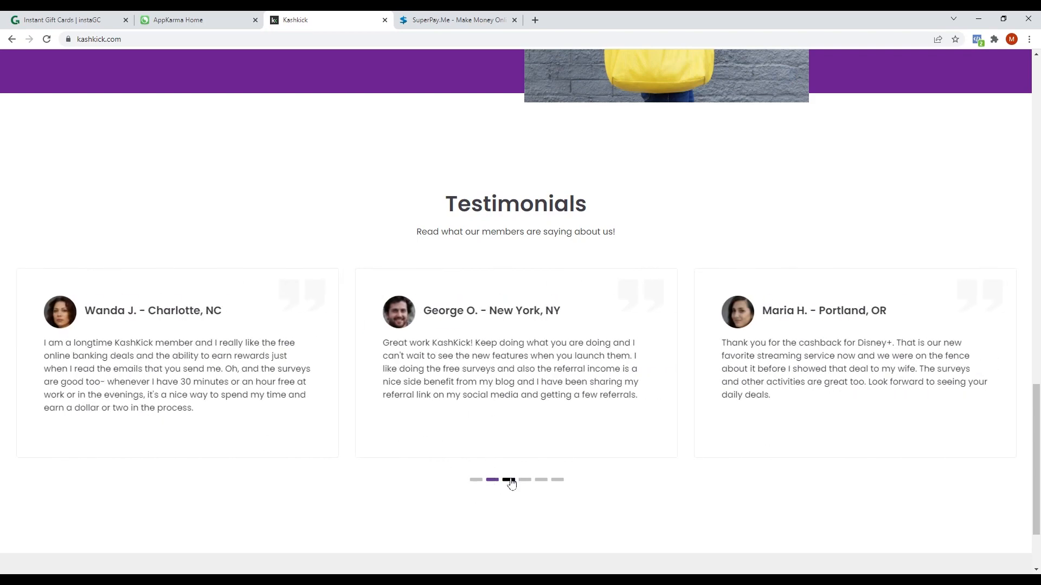
left_click(508, 481)
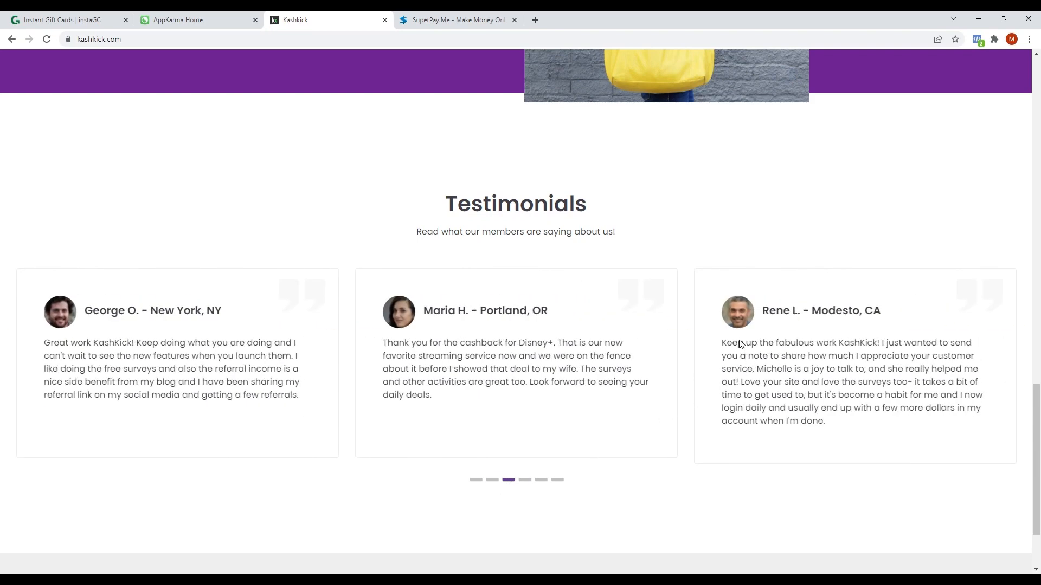
scroll("up", 3)
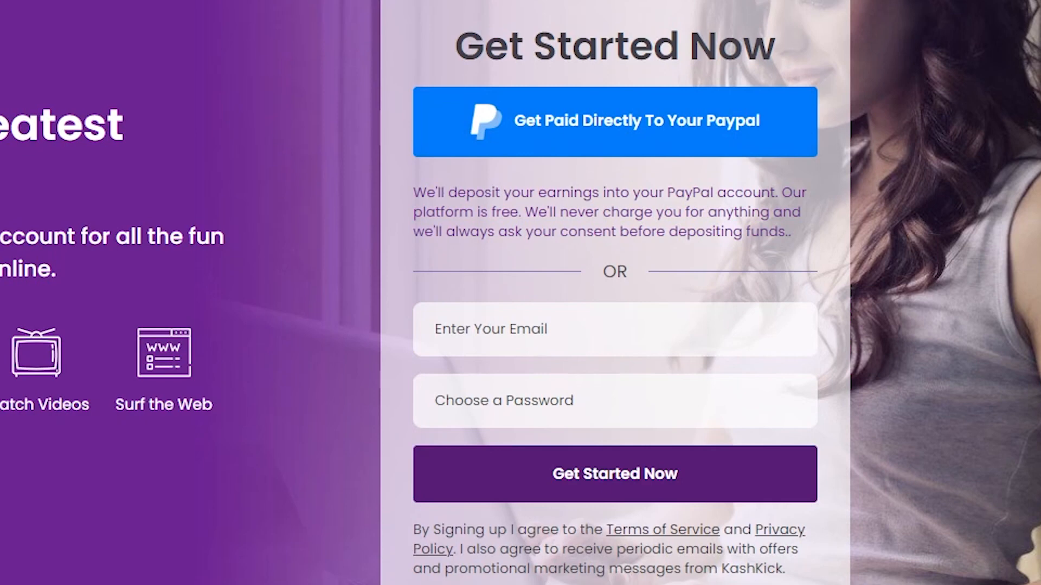
mouse_move(586, 132)
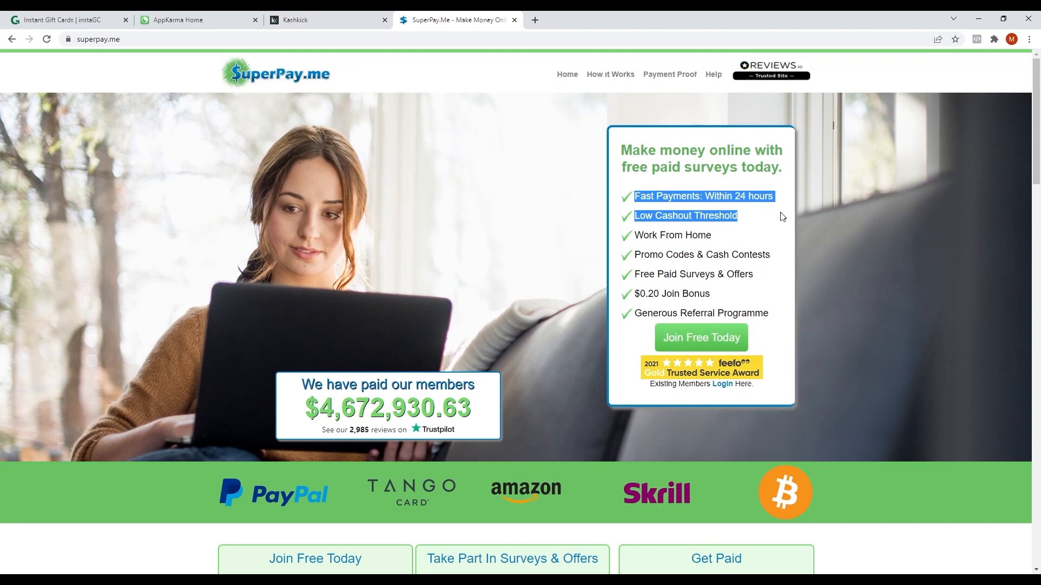
Highlight SuperPay.me's fast payments, low cashout and Free Paid Surveys & Offers benefits
left_click_drag(781, 214, 760, 236)
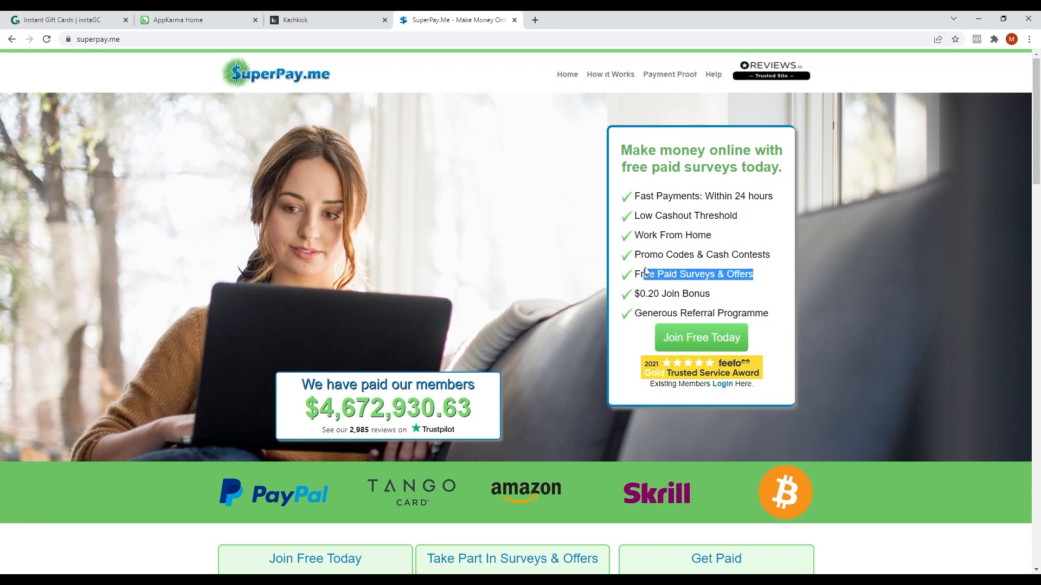
left_click_drag(695, 273, 676, 294)
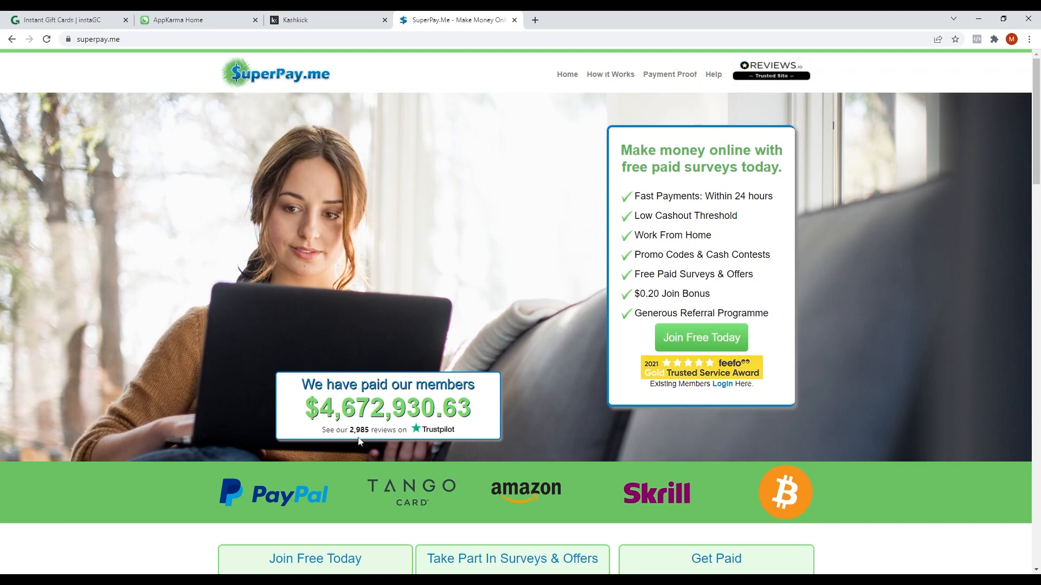
Scroll to the three-step Join / Surveys & Offers / Get Paid boxes and highlight the payout partner logos
scroll("down", 3)
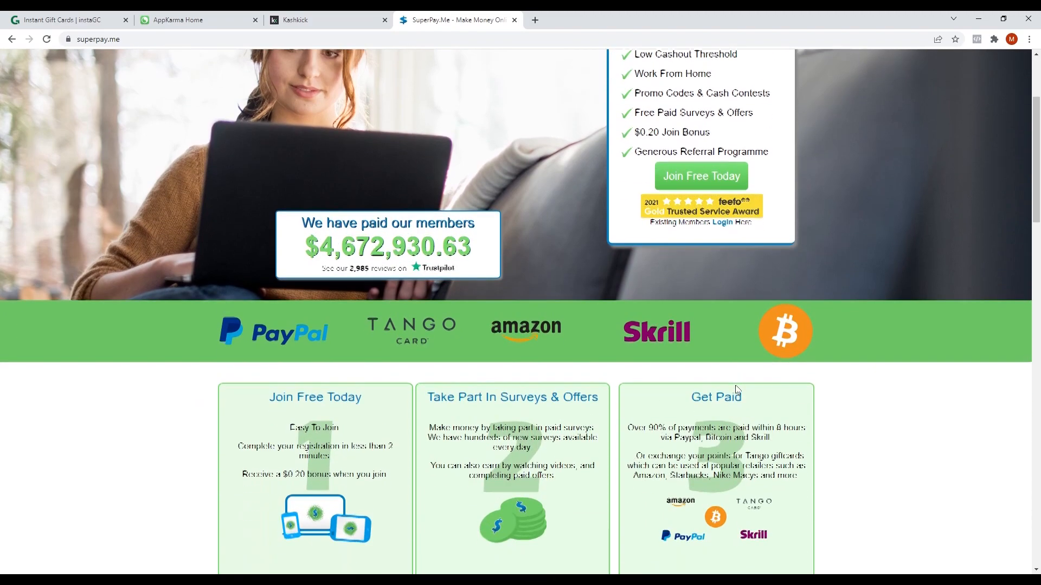
scroll("down", 3)
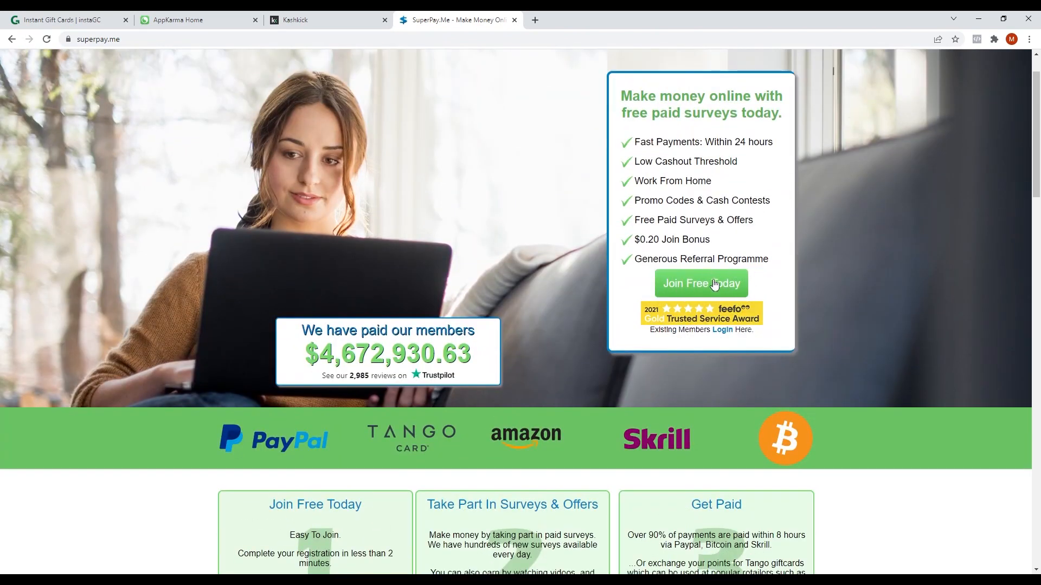
mouse_move(679, 303)
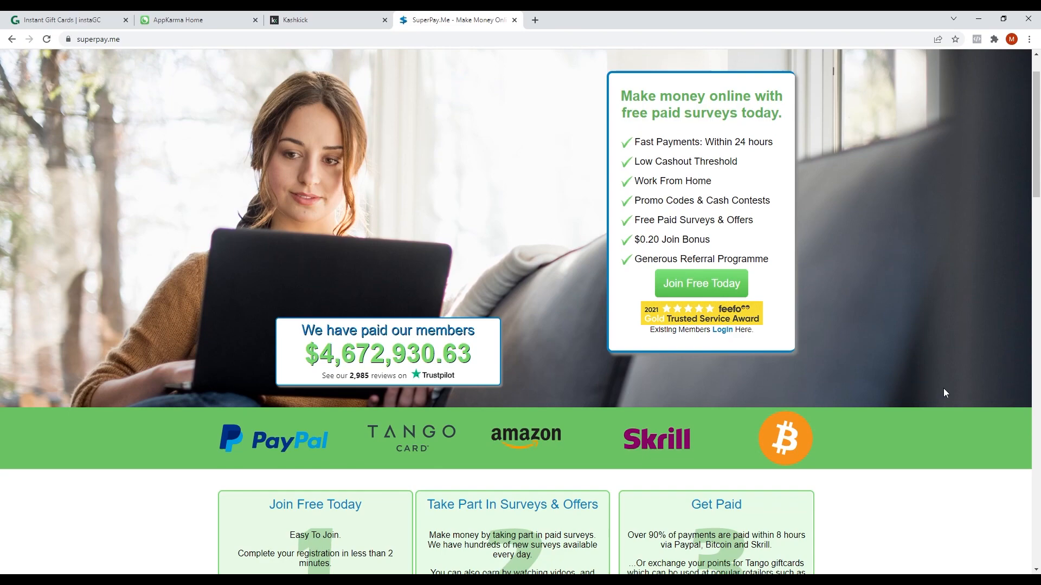
scroll("down", 3)
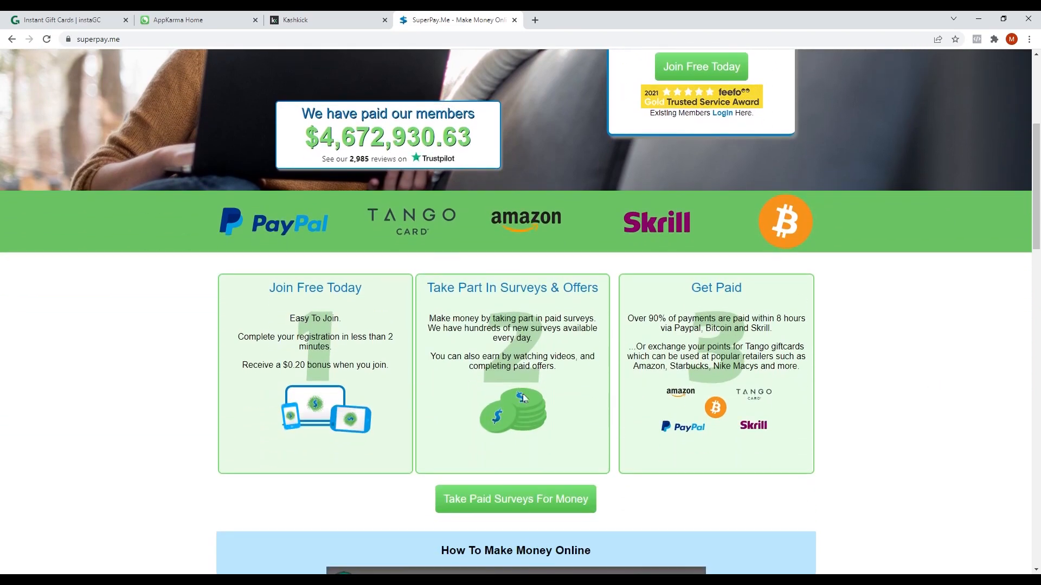
left_click_drag(429, 357, 558, 366)
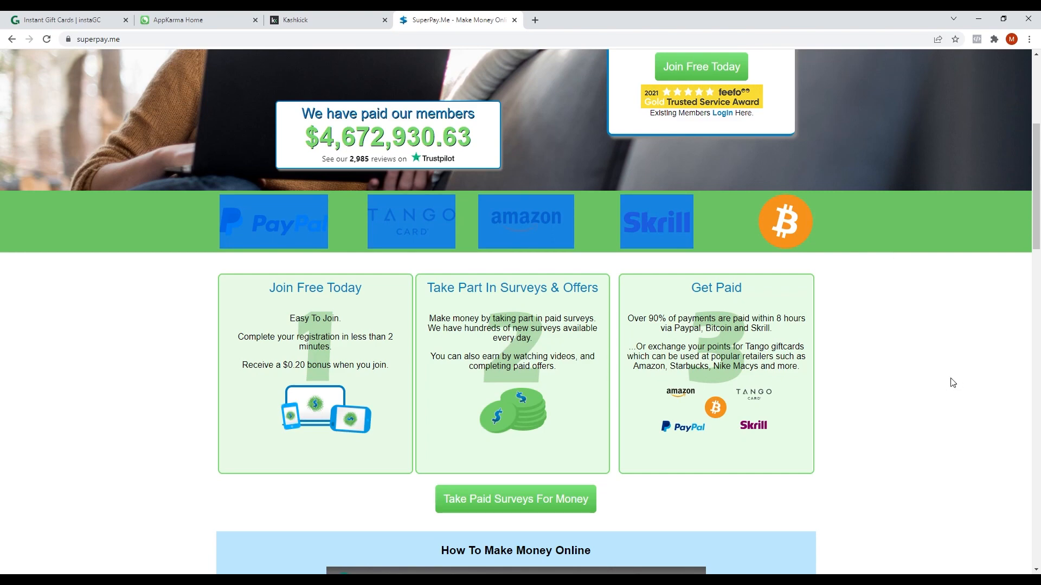
mouse_move(679, 341)
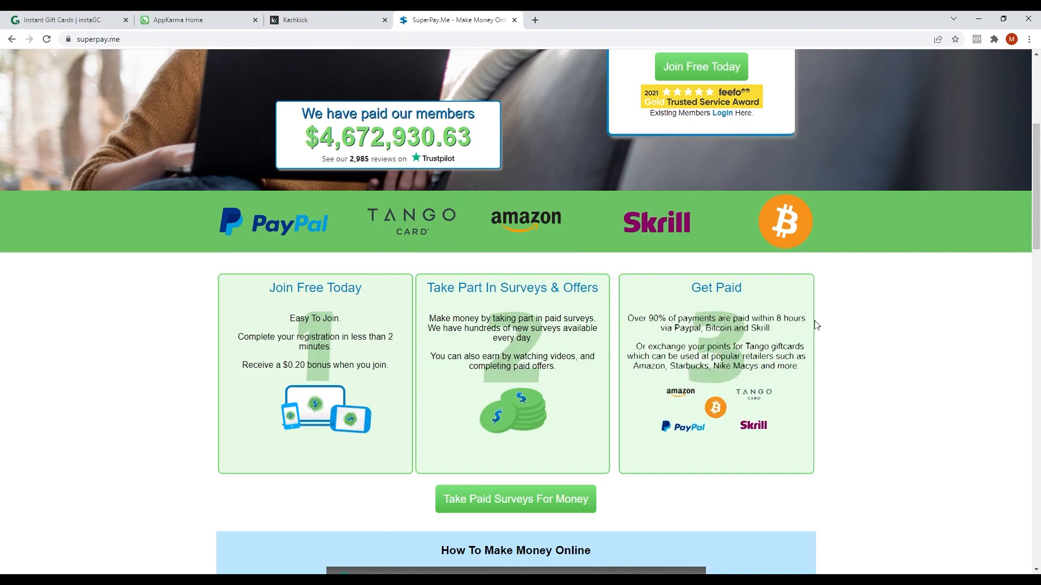
Scroll through the Help Questions, earnings and About Us sections and back up
scroll("down", 3)
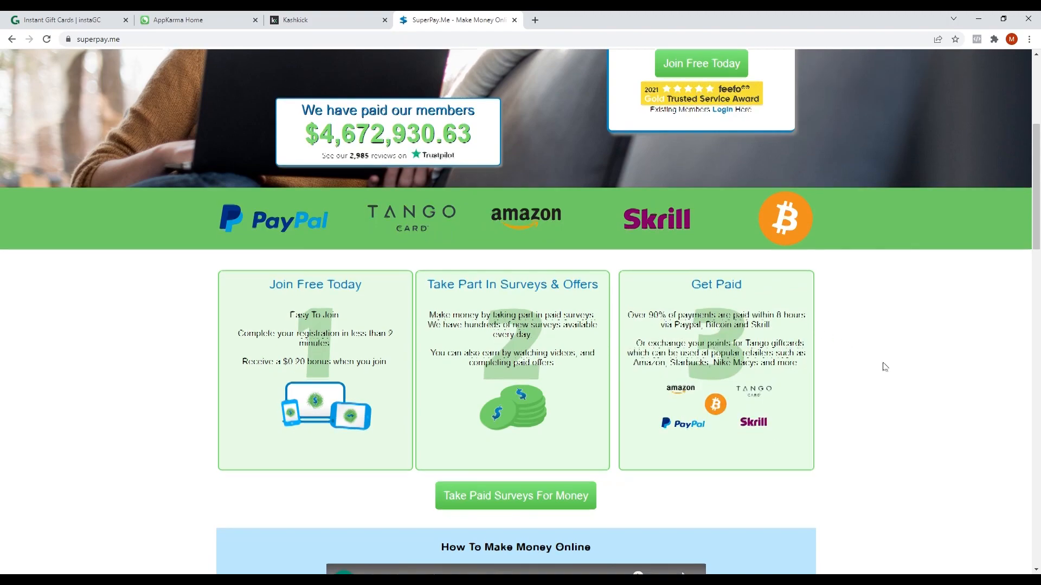
scroll("down", 3)
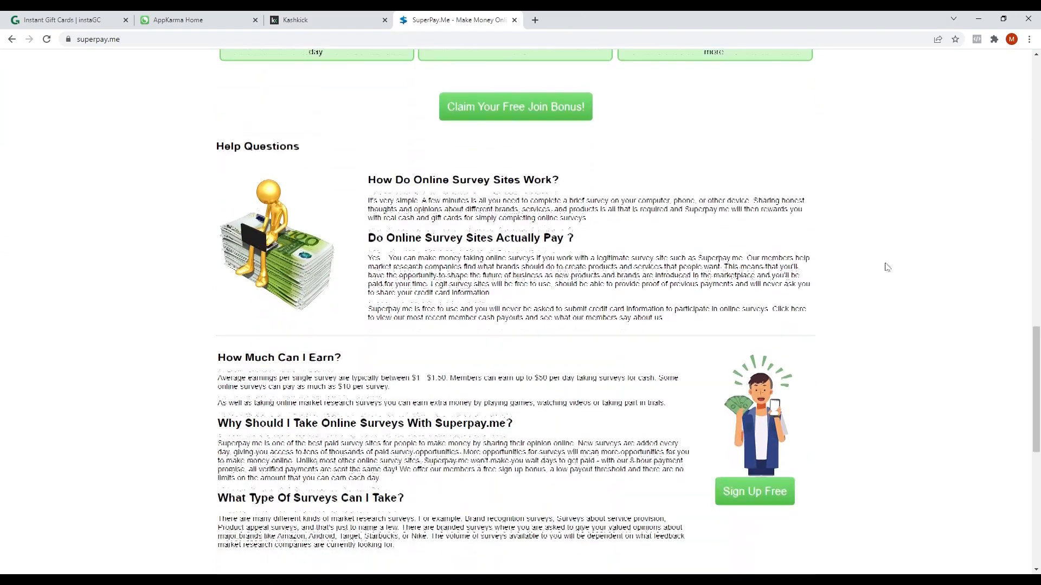
scroll("down", 3)
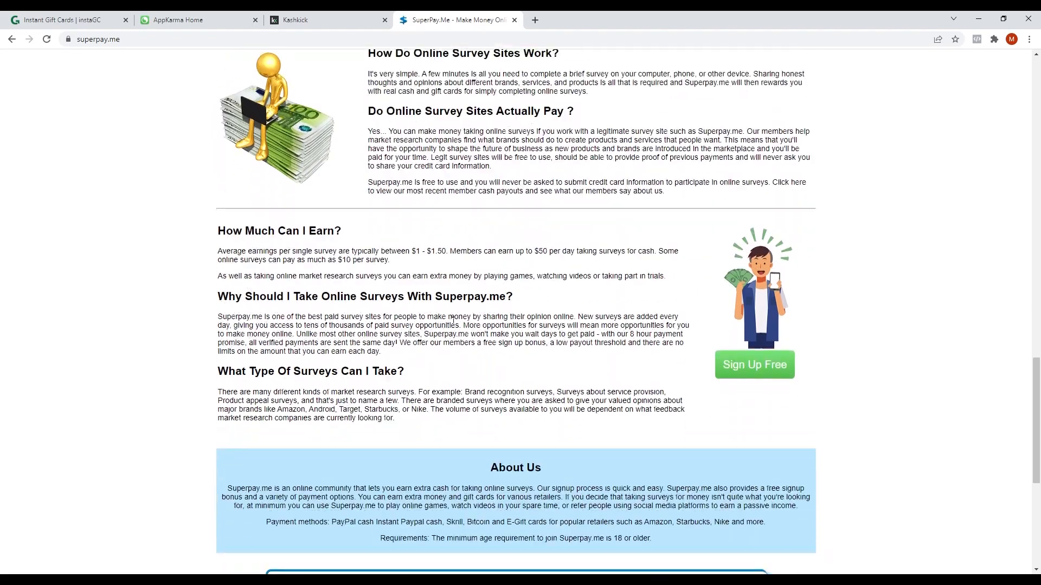
scroll("down", 3)
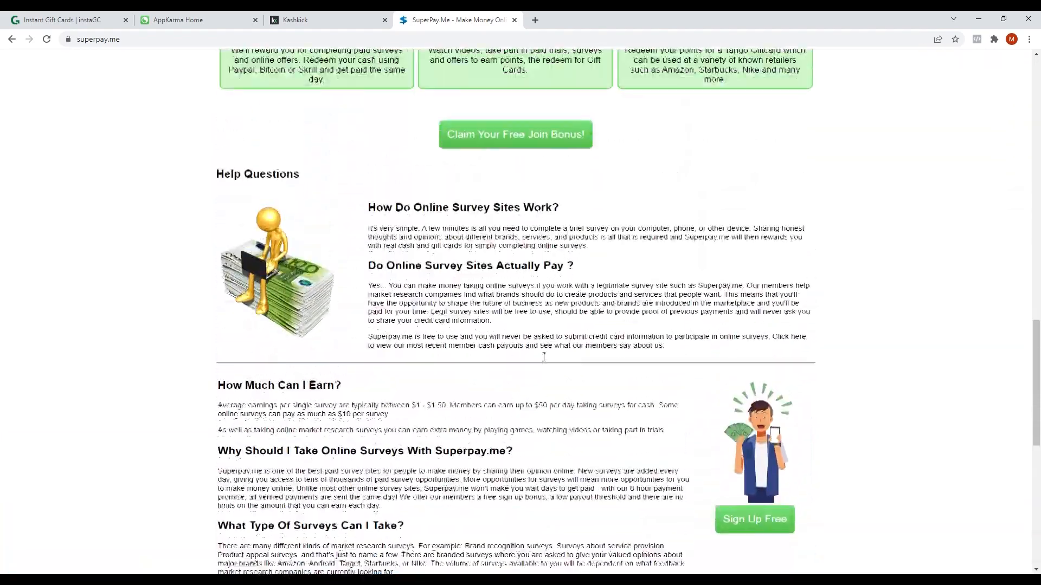
scroll("up", 3)
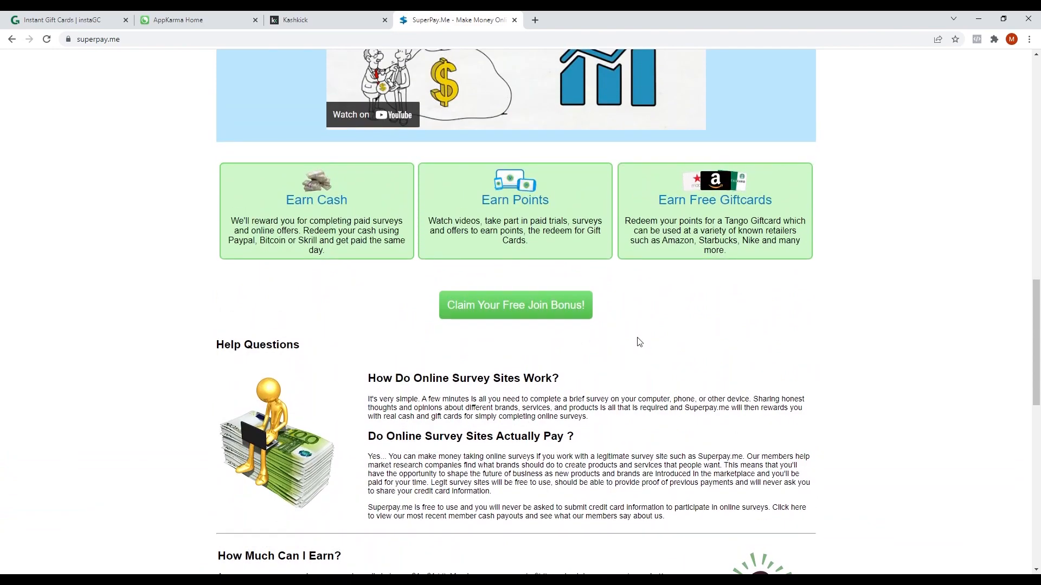
scroll("up", 3)
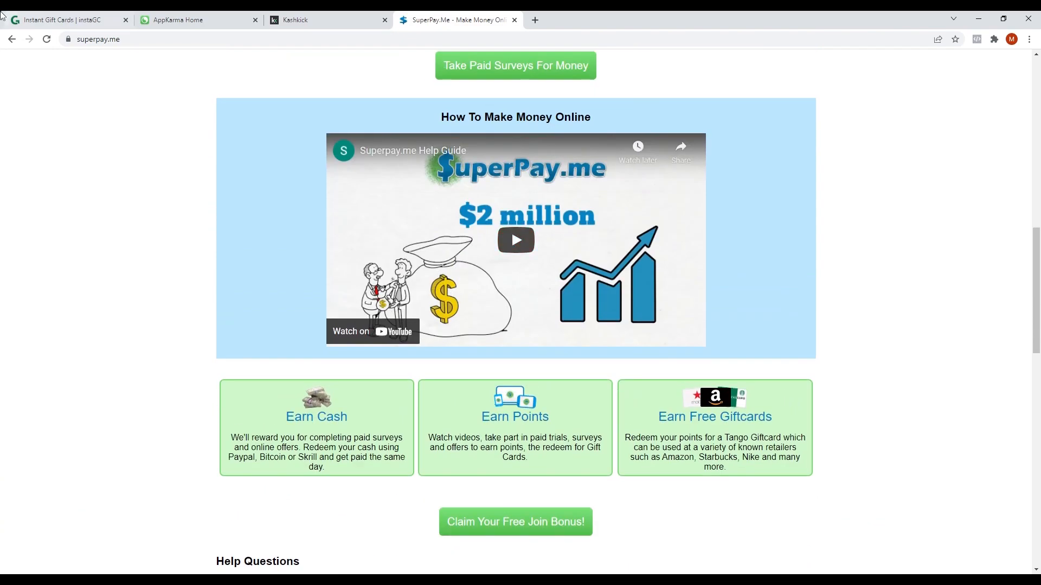
Switch via the appKarma tab back to the KashKick homepage sign-up form
left_click(197, 19)
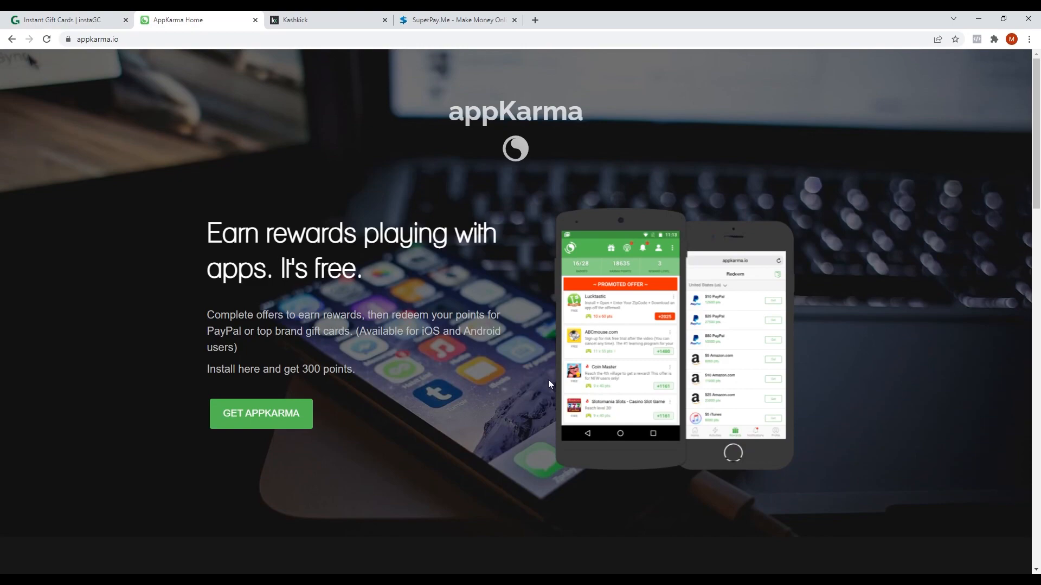
left_click(324, 19)
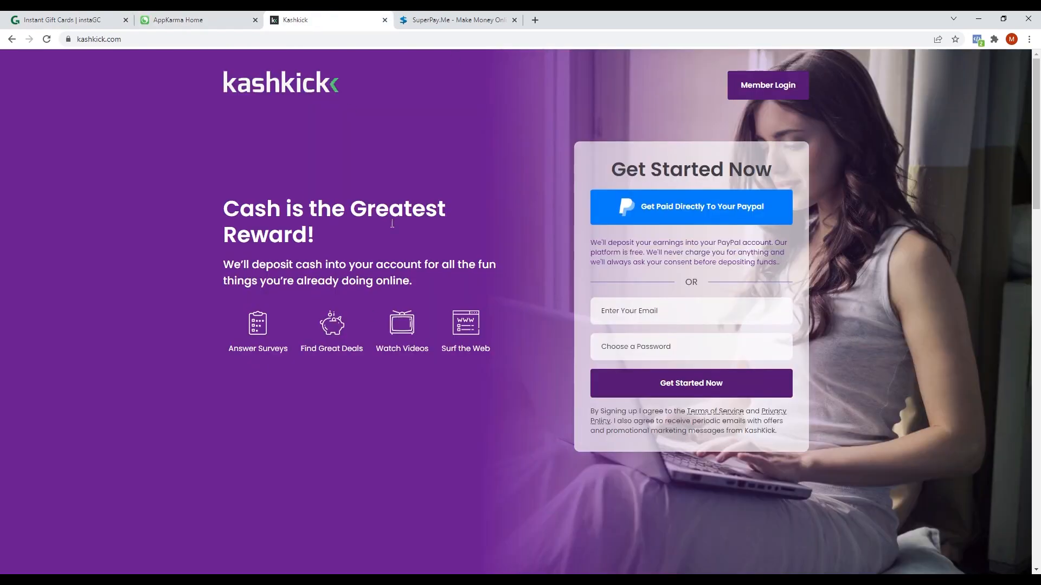